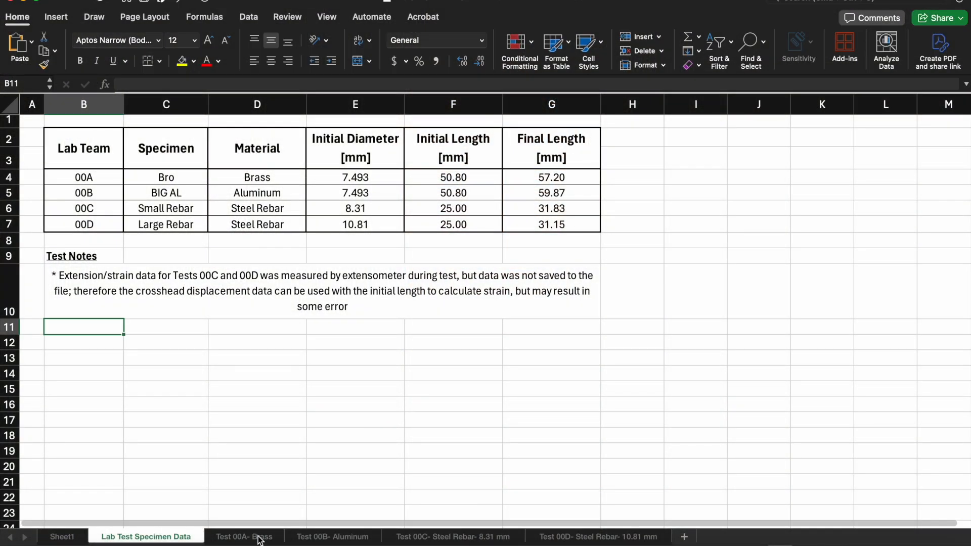
- On the Brass sheet, label headers ΔL [in], Strain [in/in], Force [lbf] and Stress [psi]
click(243, 537)
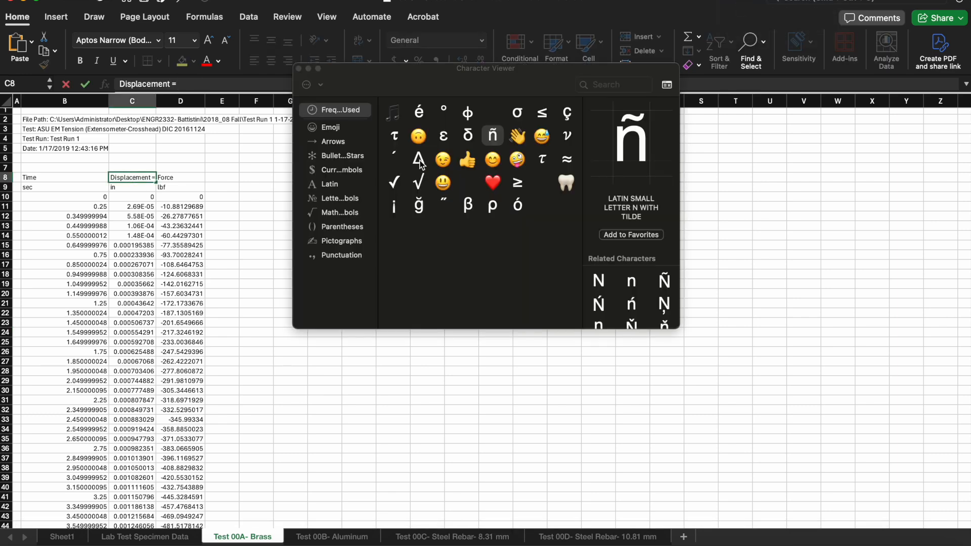
right_click(198, 101)
text([in/in])
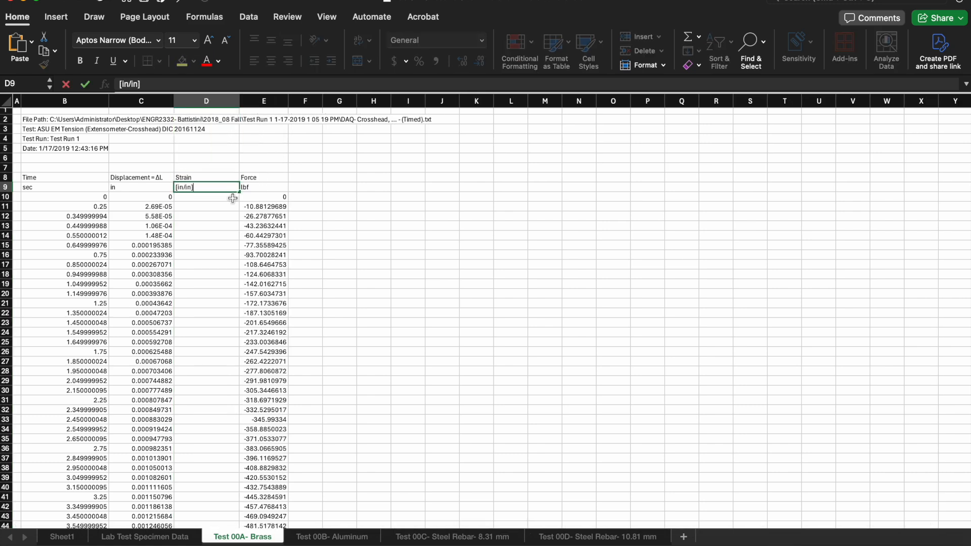
click(263, 187)
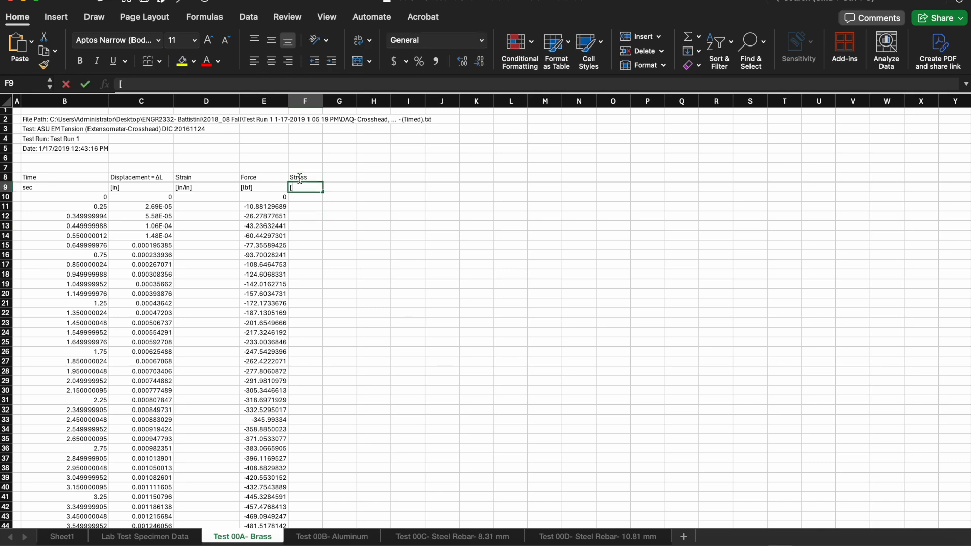
text([psi])
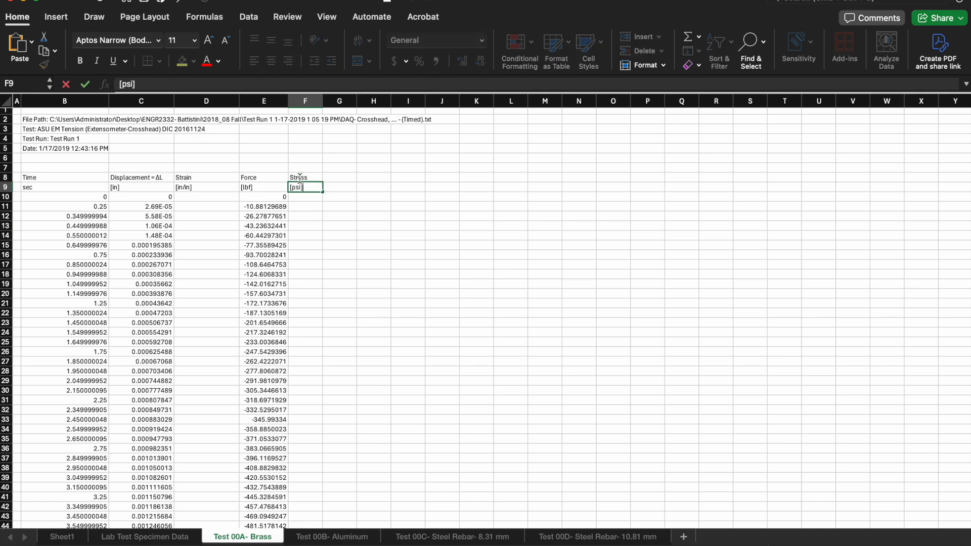
- Begin the strain formula =C10/ referencing the brass length on the specimen data sheet
click(373, 206)
text(=C10/)
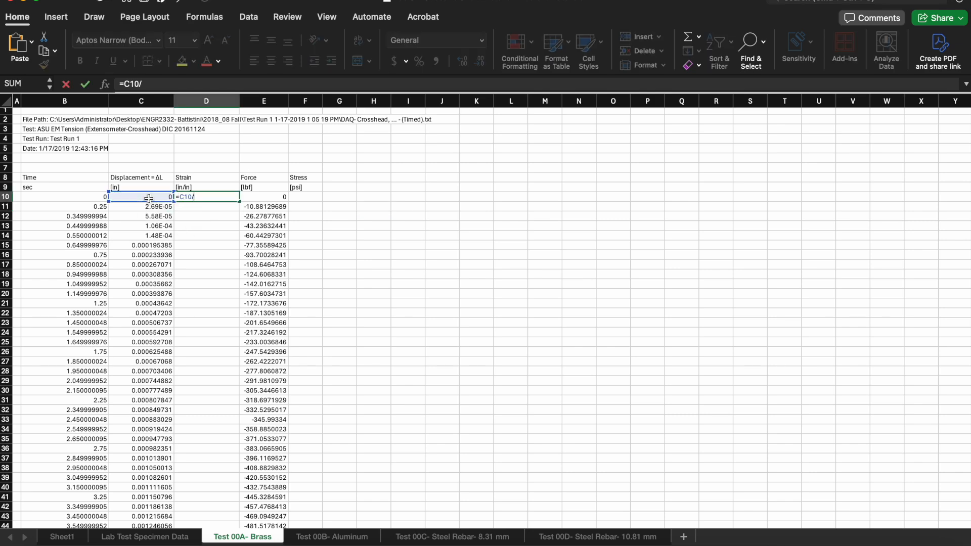
click(146, 537)
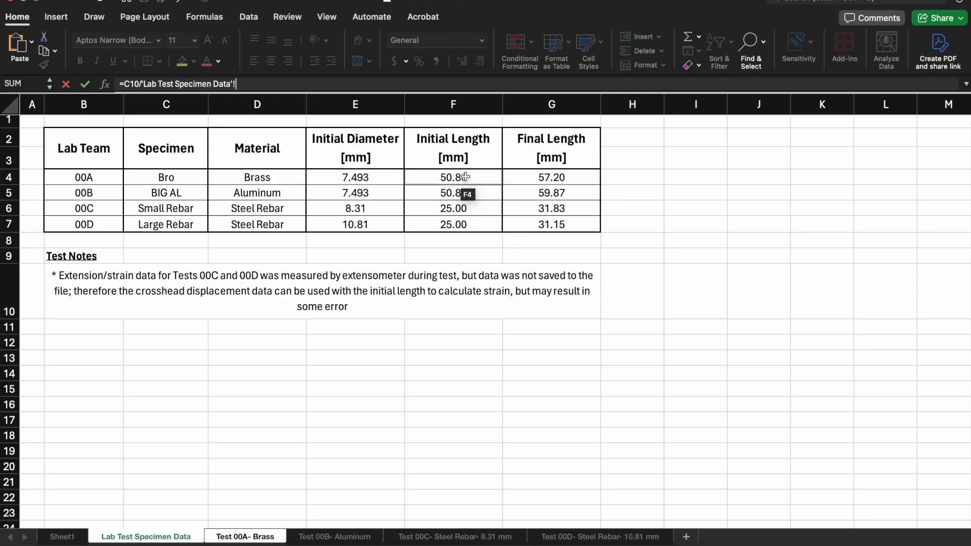
click(244, 536)
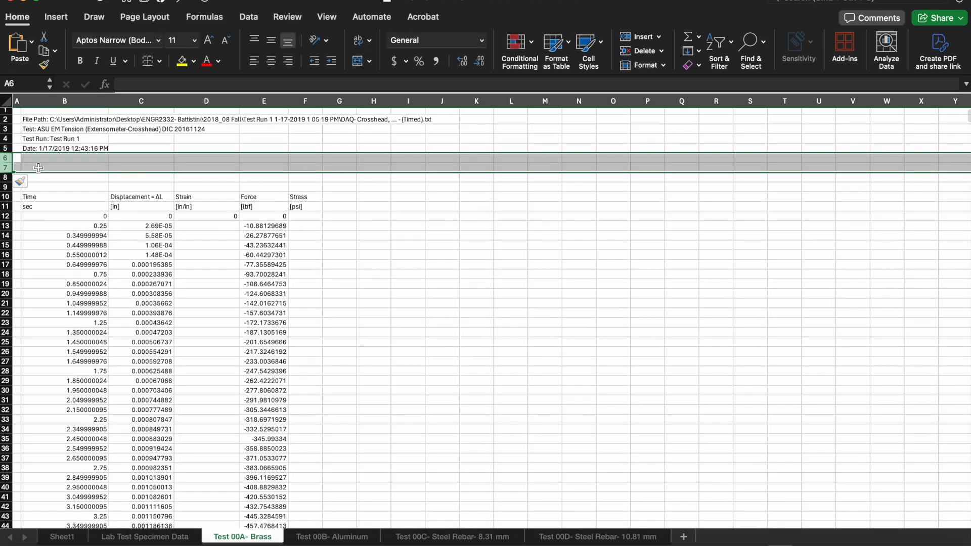
- Add Initial Length and Initial Diameter labels linked to 50.80 mm and 7.493 mm
text(Initial Length)
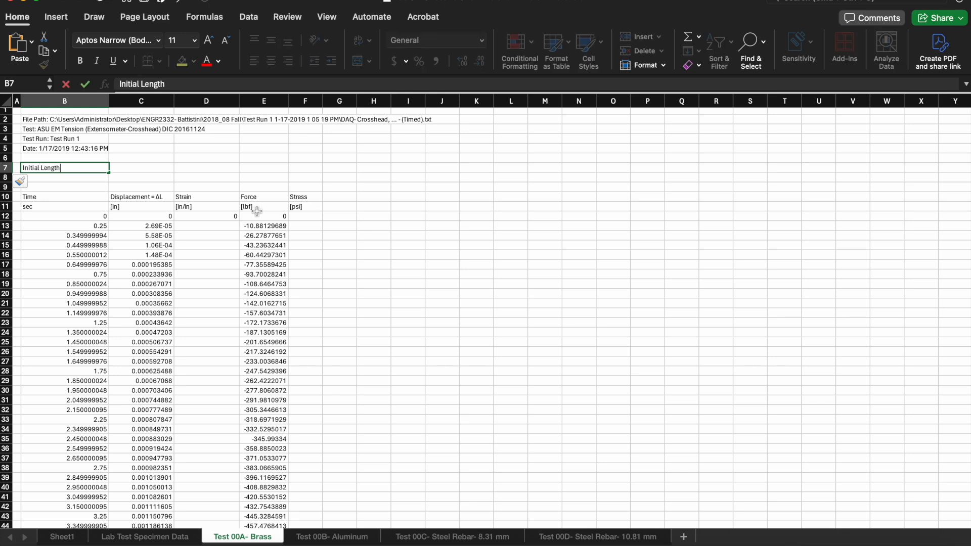
text(Initial Diameter)
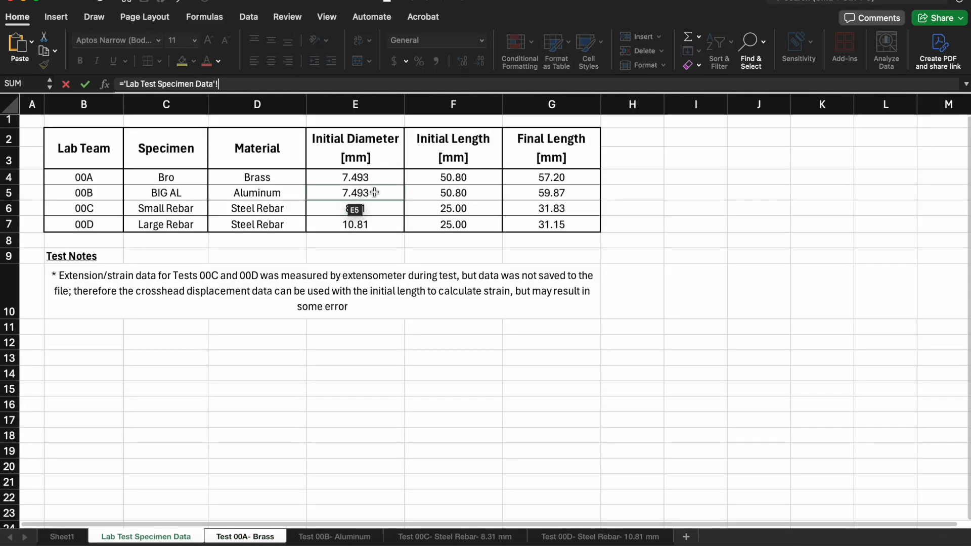
click(243, 536)
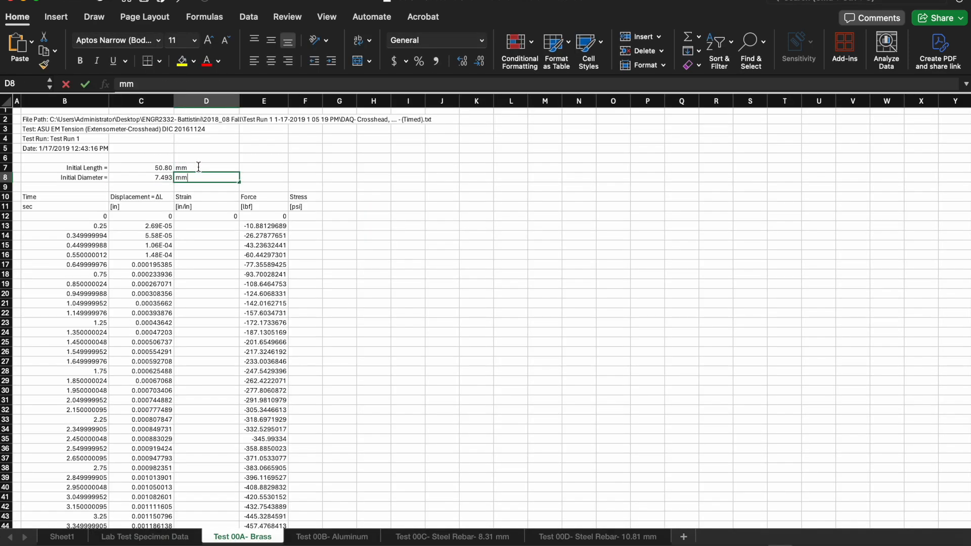
- Convert the values to inches with =(C7/10)/2.54, giving 2 and 0.295
click(264, 168)
text(=C7/10)
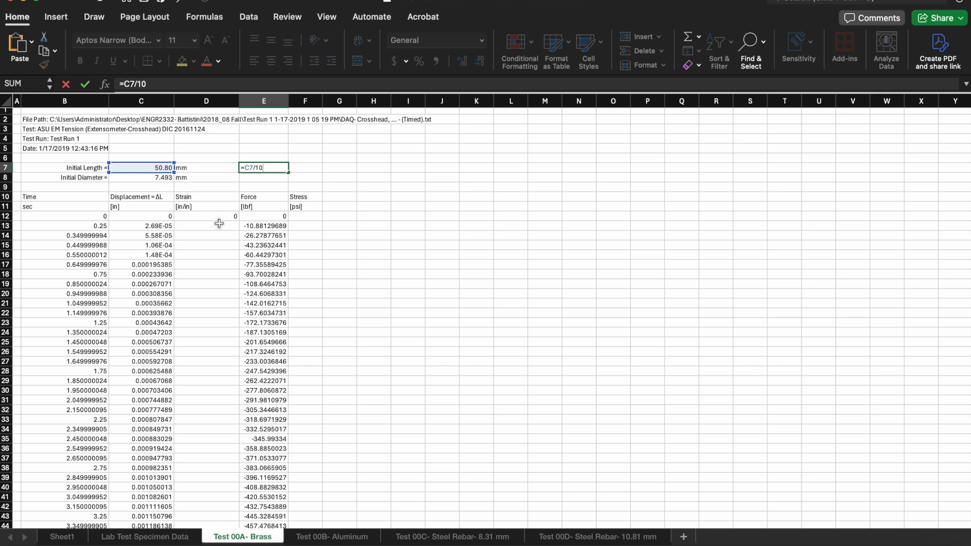
text((C7/10))
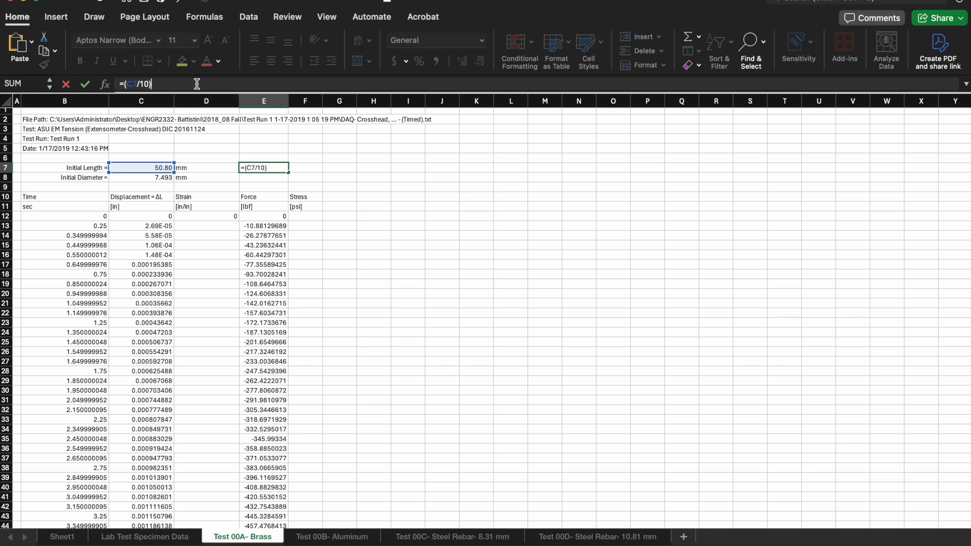
text(/2.54)
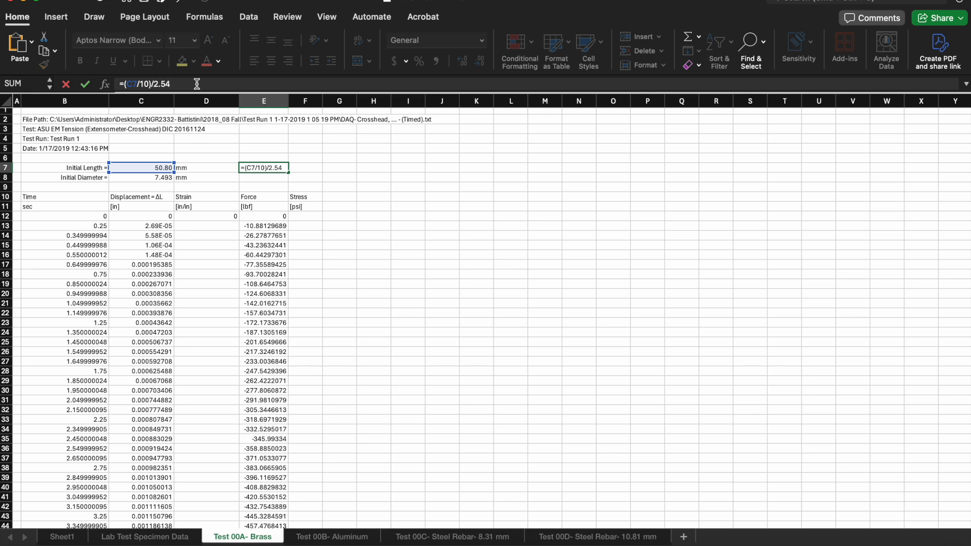
key(Enter)
text(in)
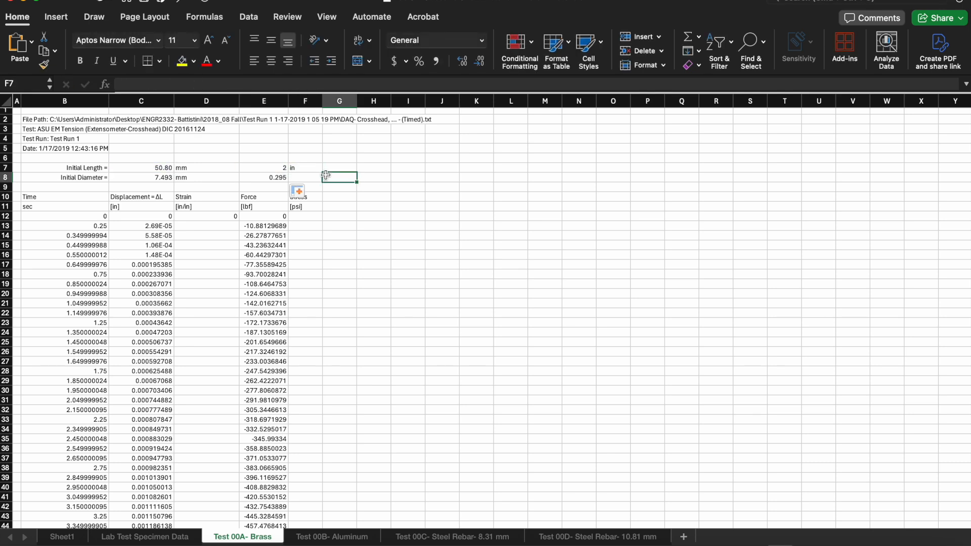
- Insert an Initial Area row using =PI()/4, showing 44.10 mm² and 0.07 in²
right_click(16, 187)
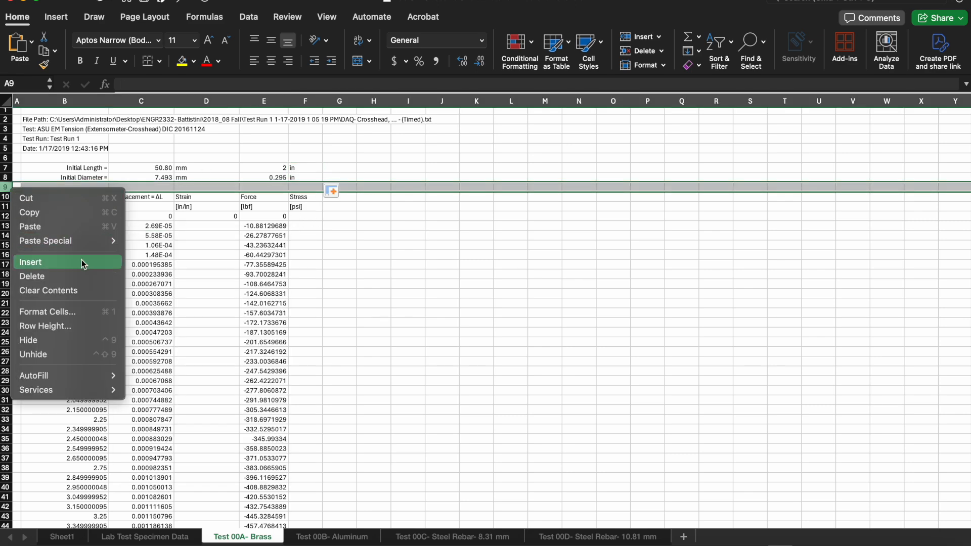
text(Initial Area =)
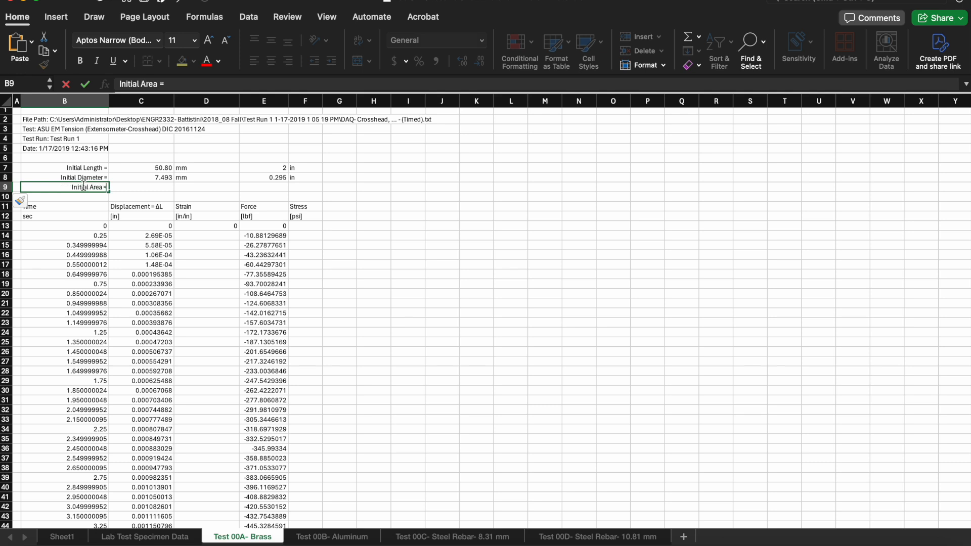
text(=PI()
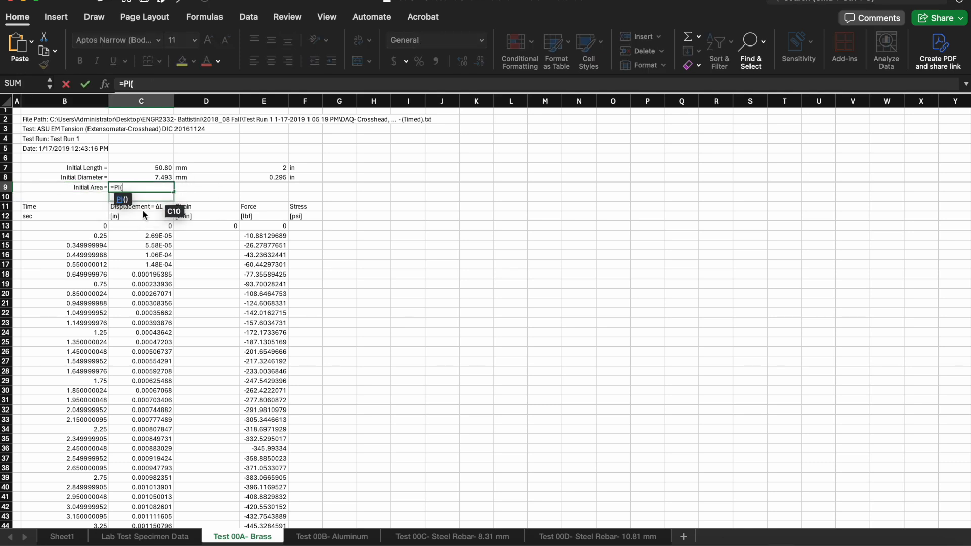
text()/4))
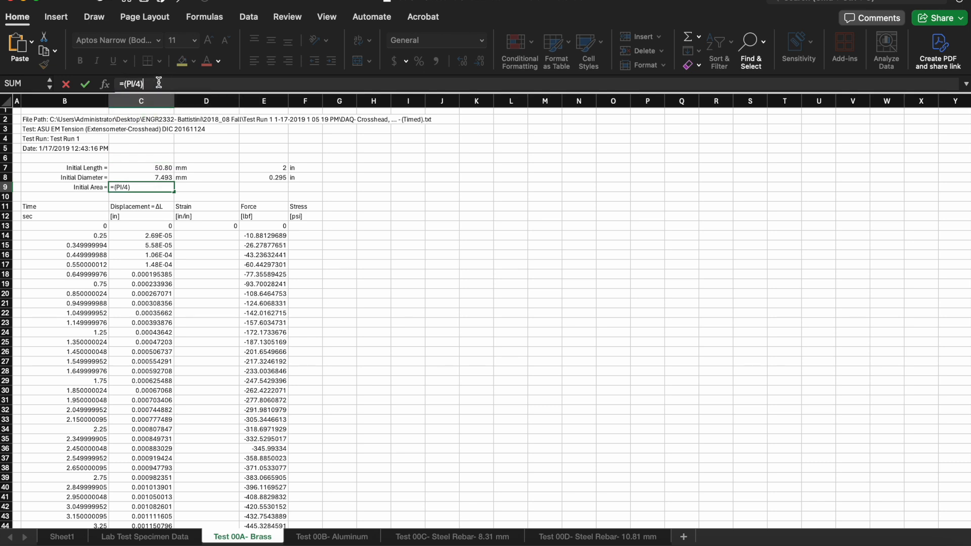
key(Enter)
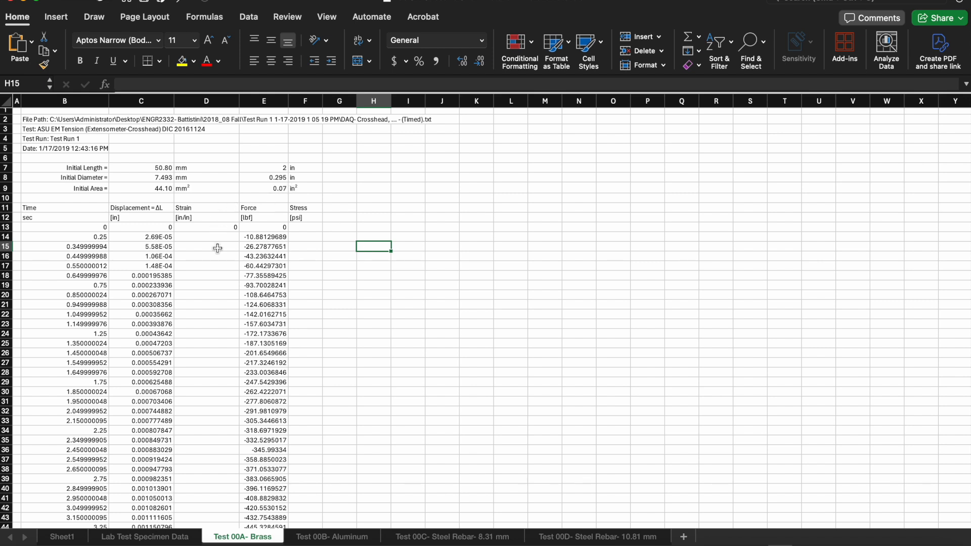
click(206, 226)
text(=)
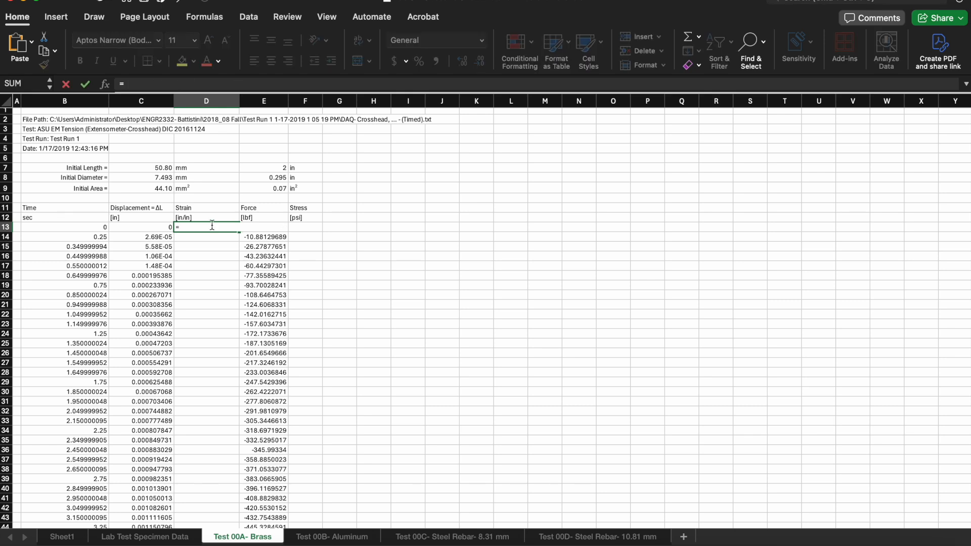
- Enter =C13/$E$7 in D13 and copy the strain formula down to D23
click(141, 227)
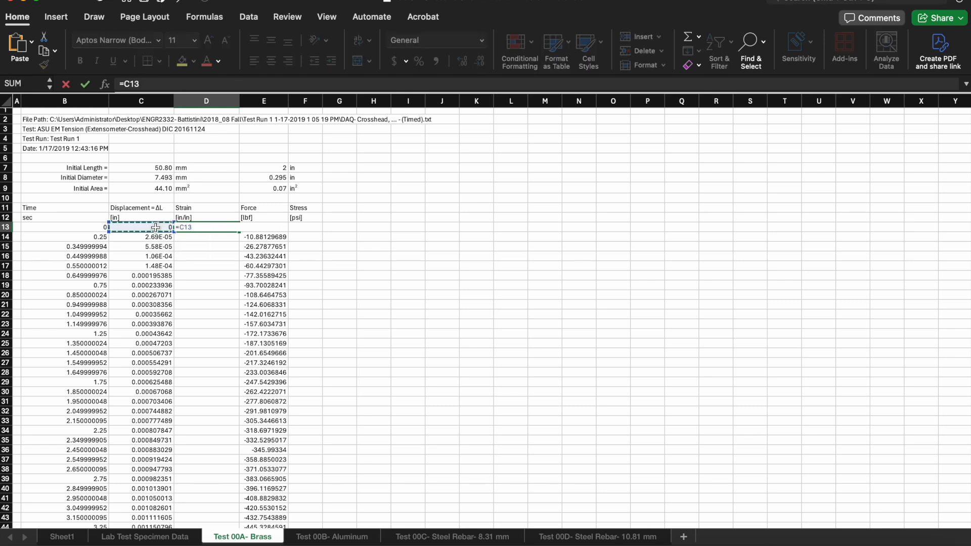
text(/)
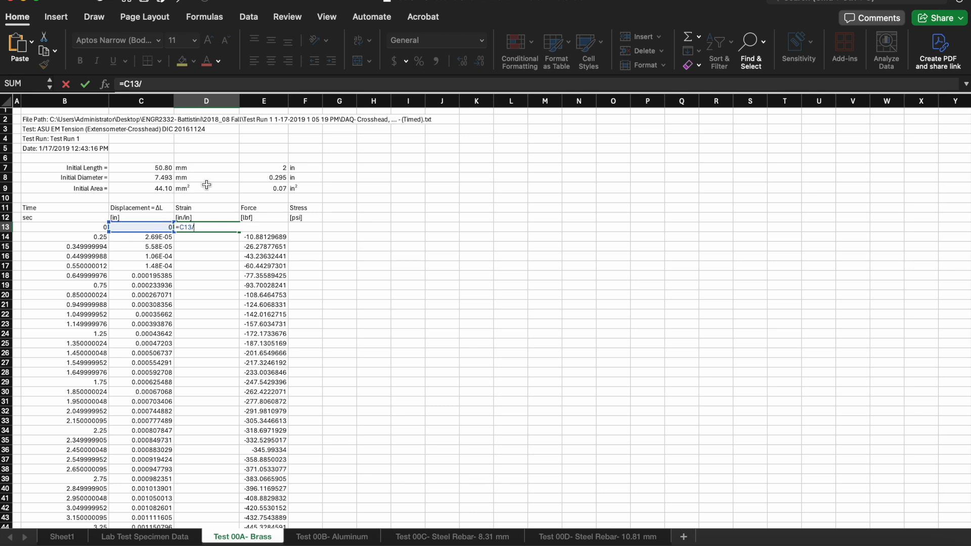
mouse_move(278, 166)
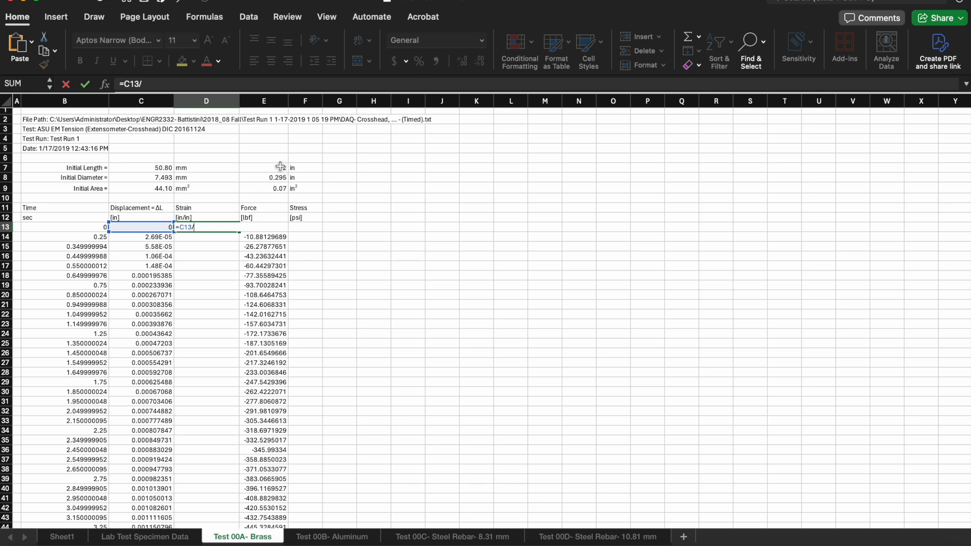
click(264, 167)
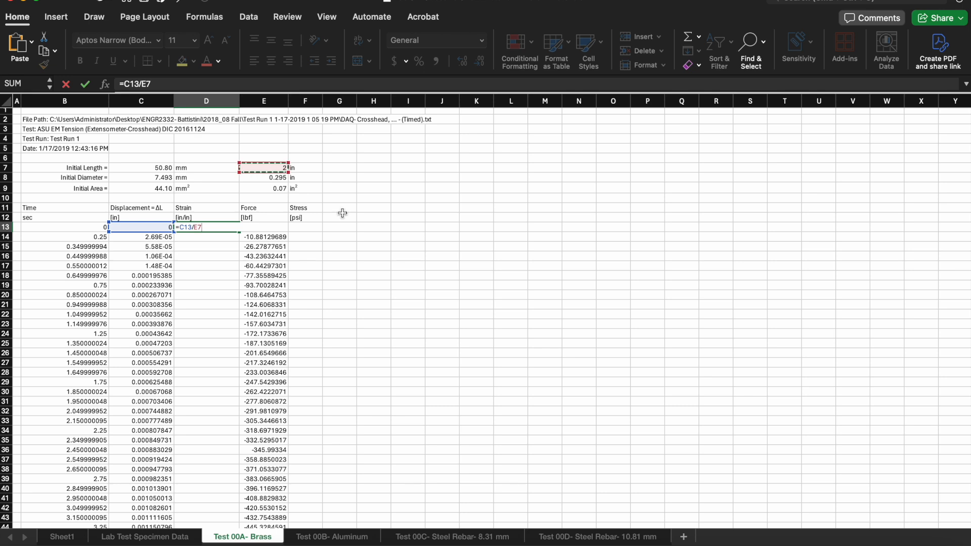
key(Enter)
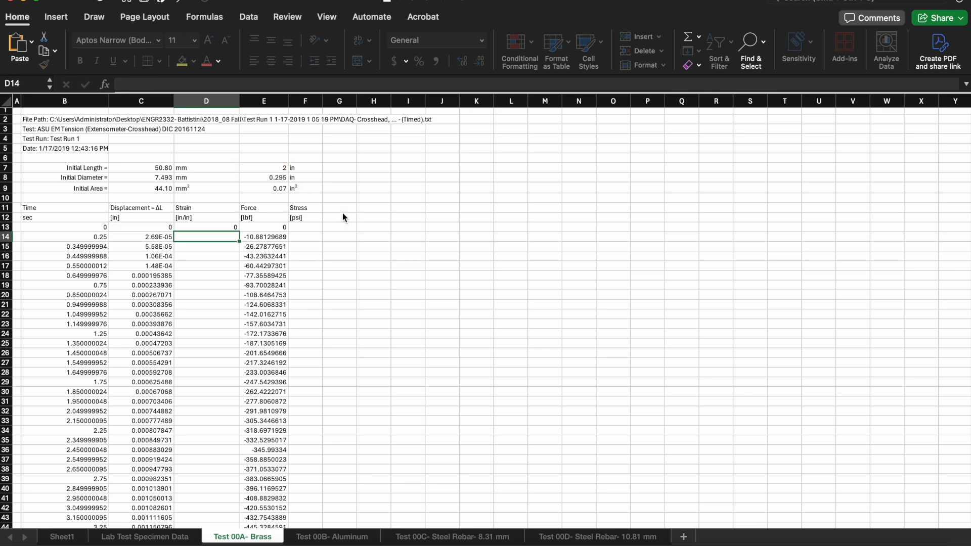
click(206, 227)
text(=C13/$E7)
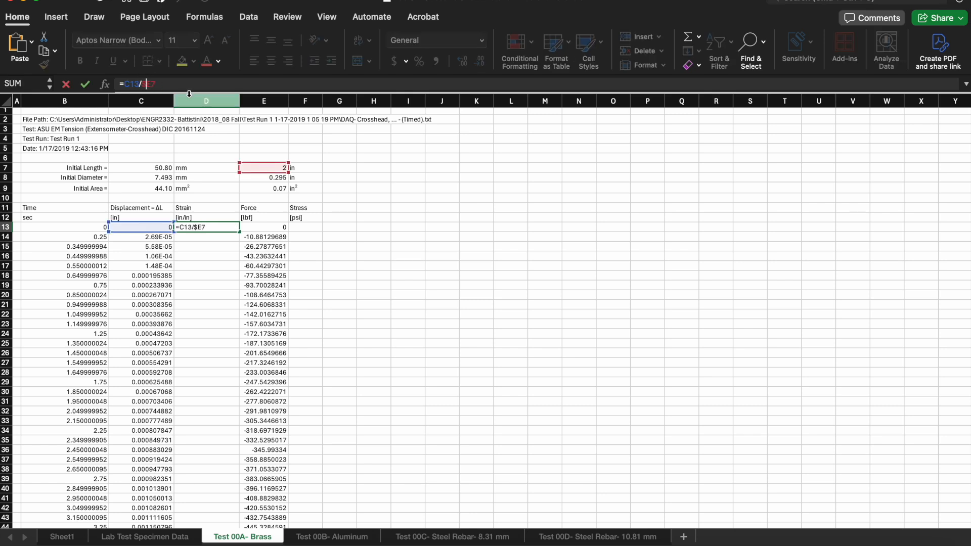
key(Enter)
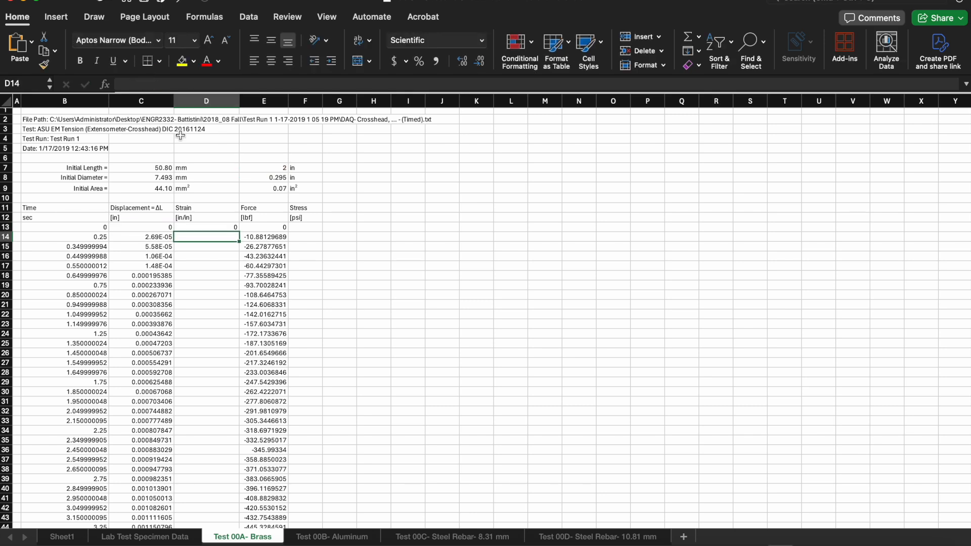
click(205, 227)
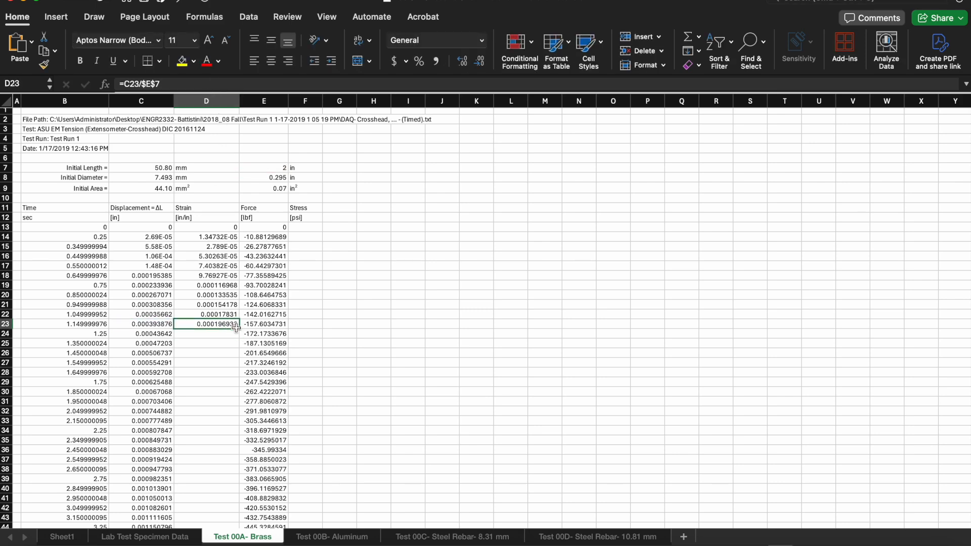
- Fill the strain formula down to row 2368 and relabel the stress unit F12 as [ksi]
scroll(down, 3)
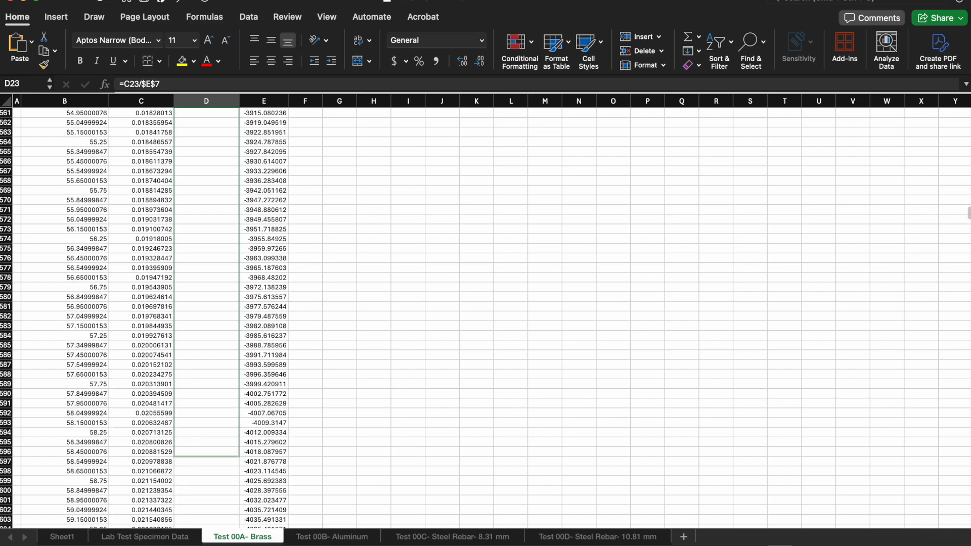
scroll(down, 3)
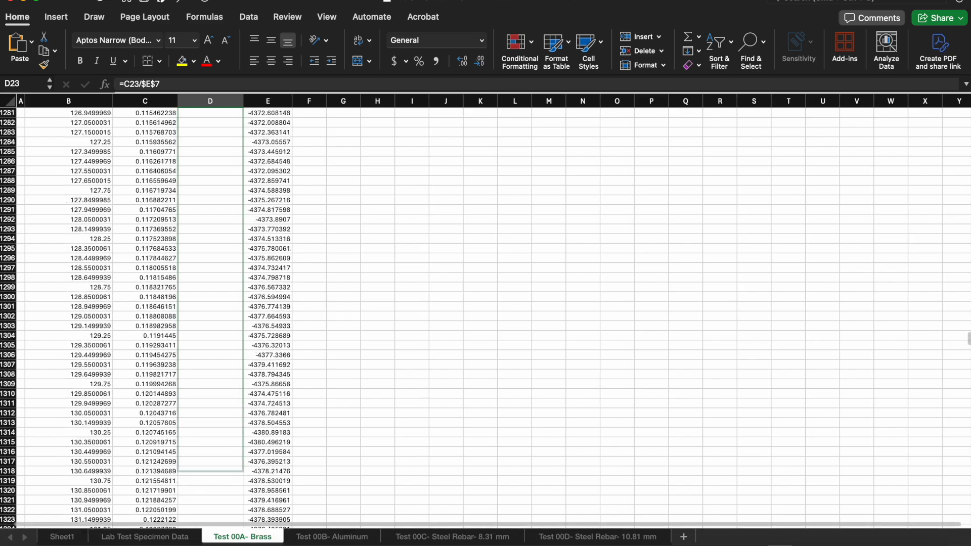
scroll(down, 3)
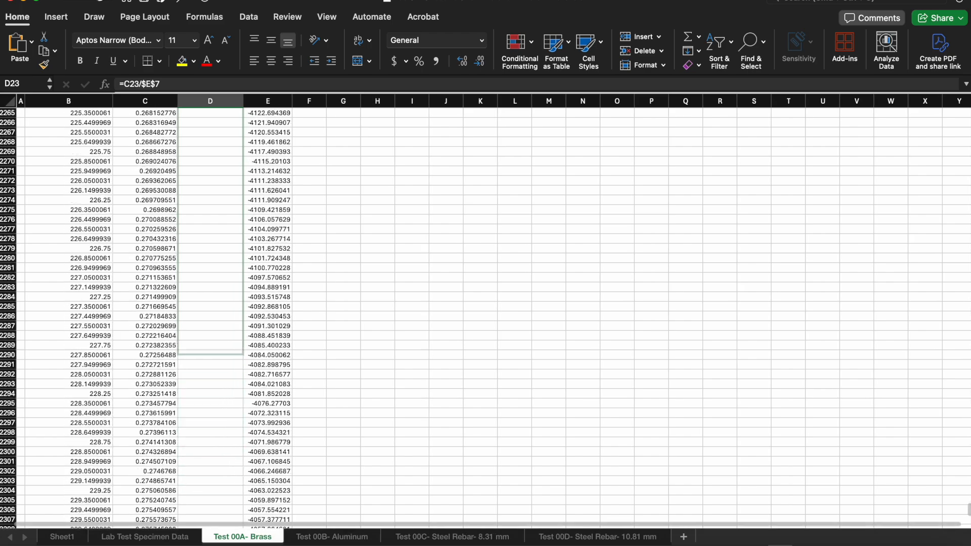
scroll(down, 3)
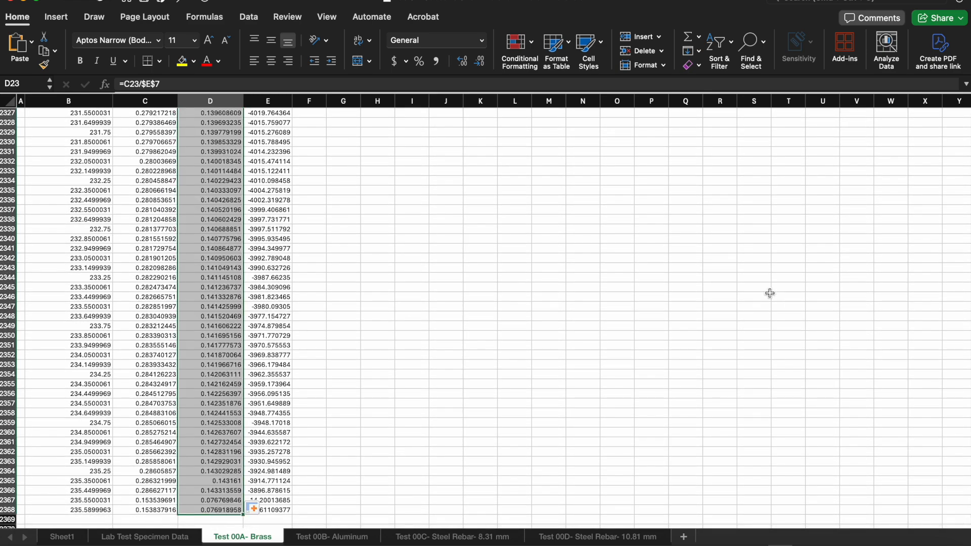
scroll(up, 3)
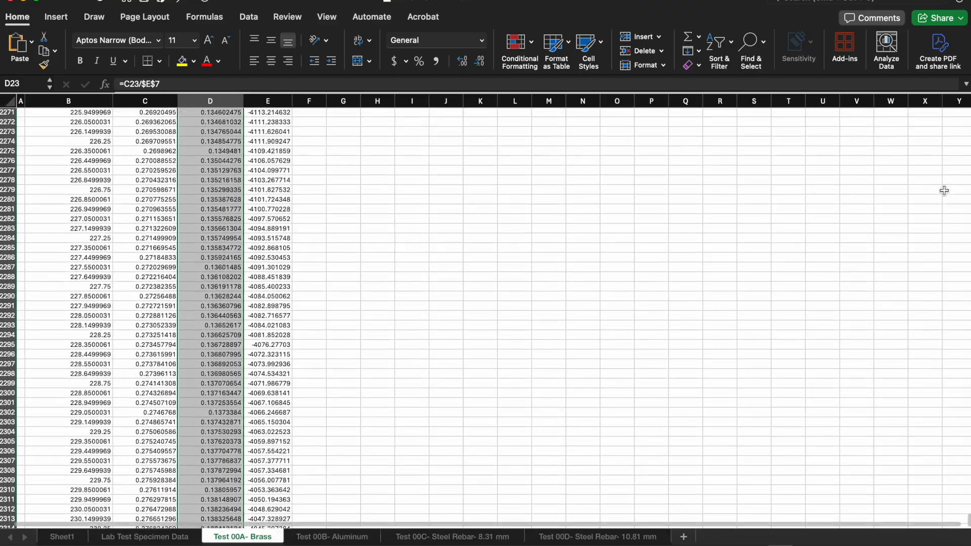
scroll(up, 3)
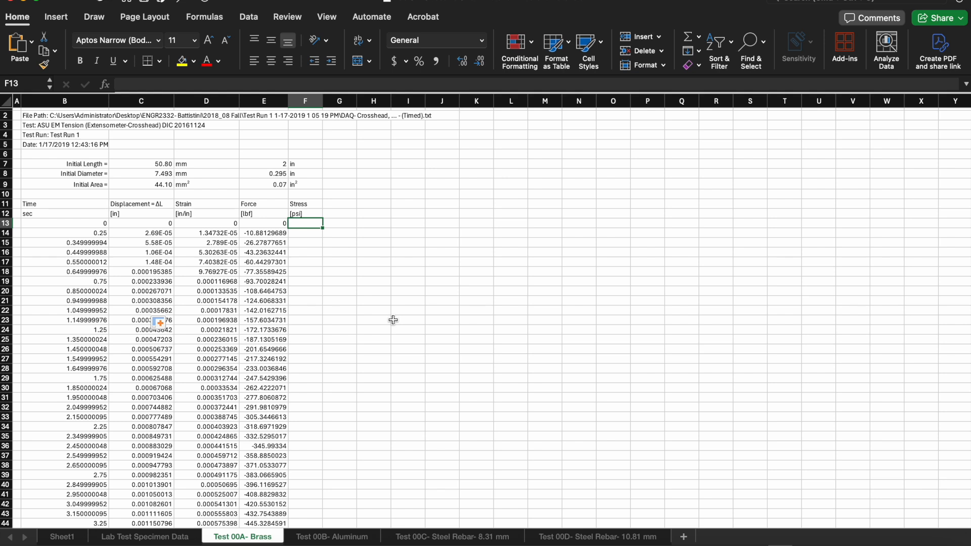
mouse_move(317, 213)
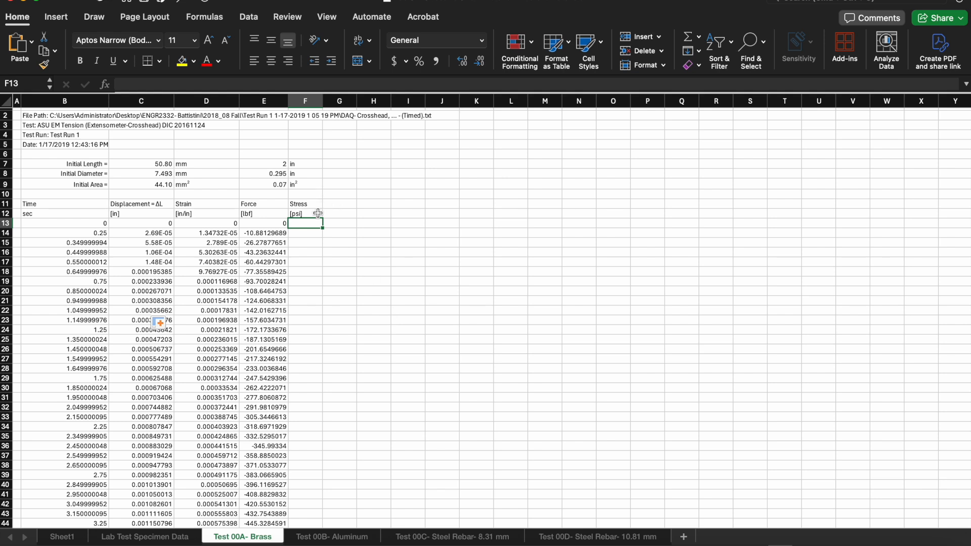
mouse_move(308, 223)
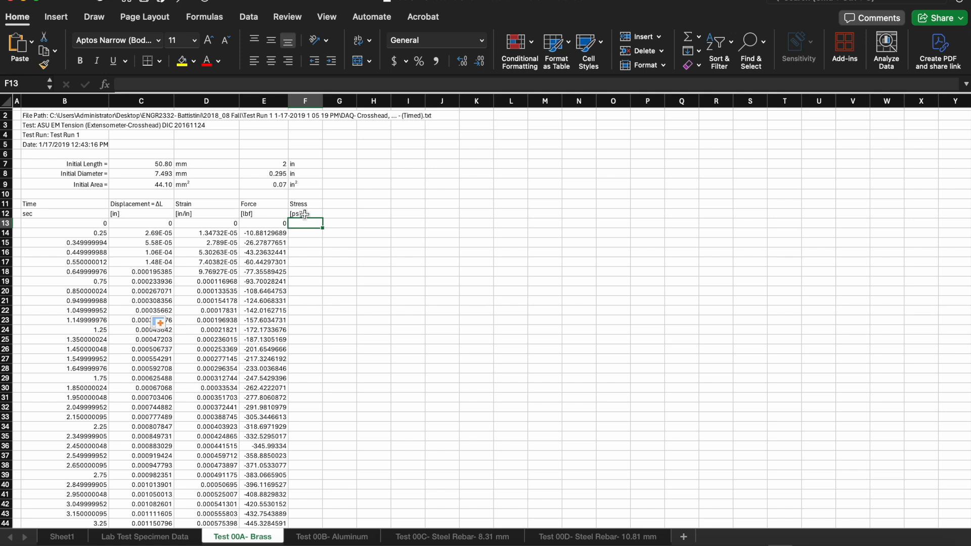
click(305, 214)
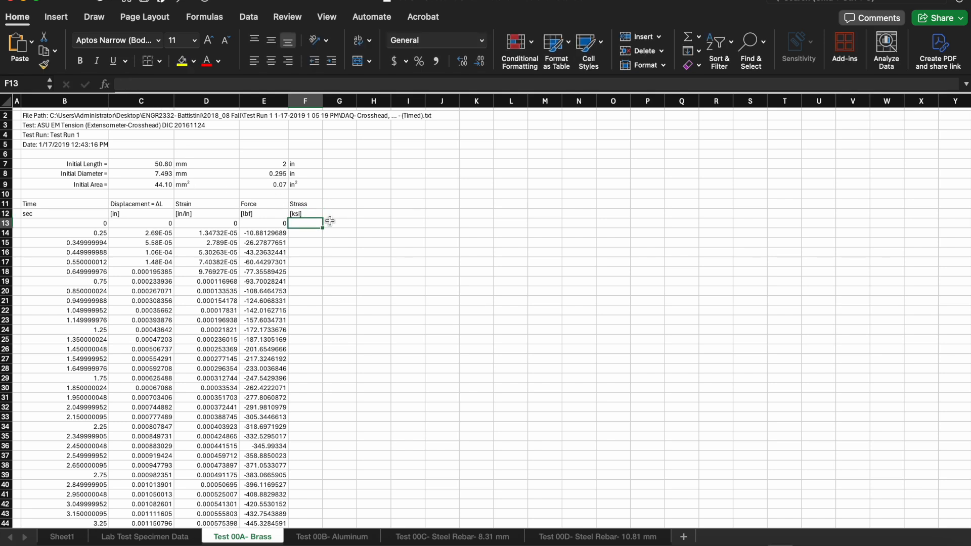
mouse_move(310, 244)
text(=E13)
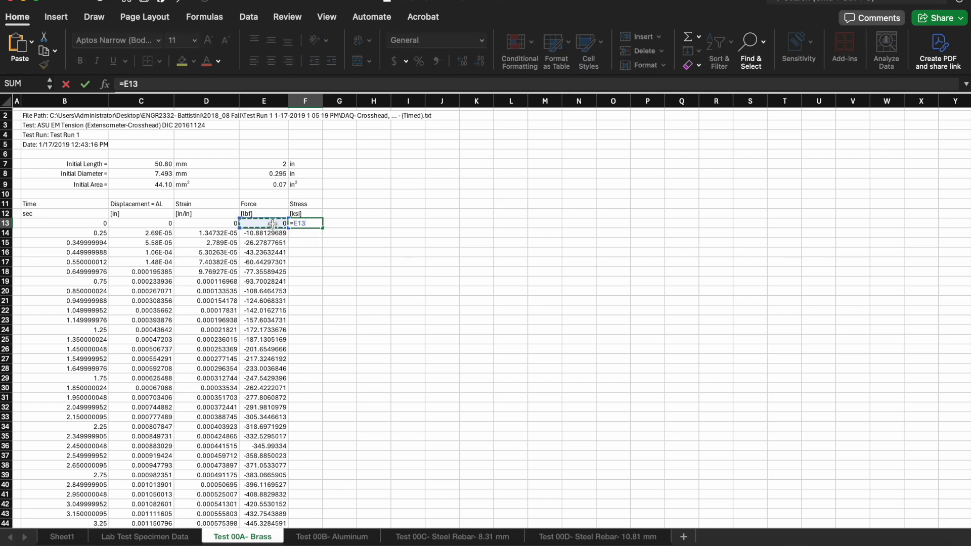
- Enter the stress formula =(E13/1000)/$E$9 in F13
text(/)
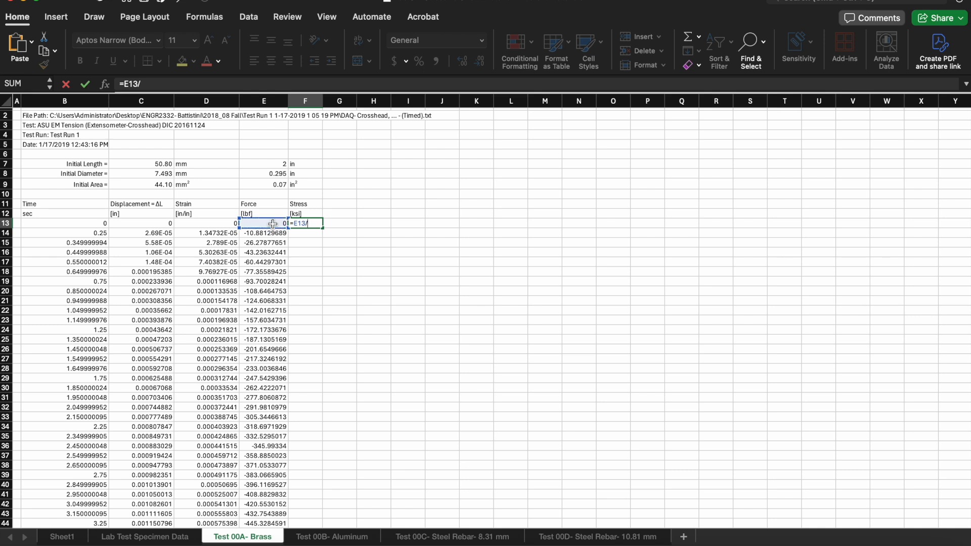
text(1000)
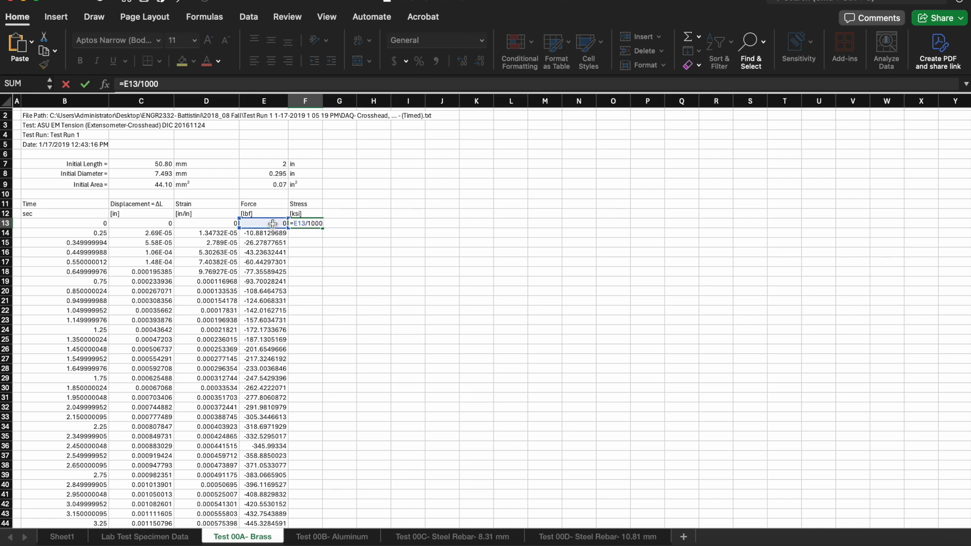
text())
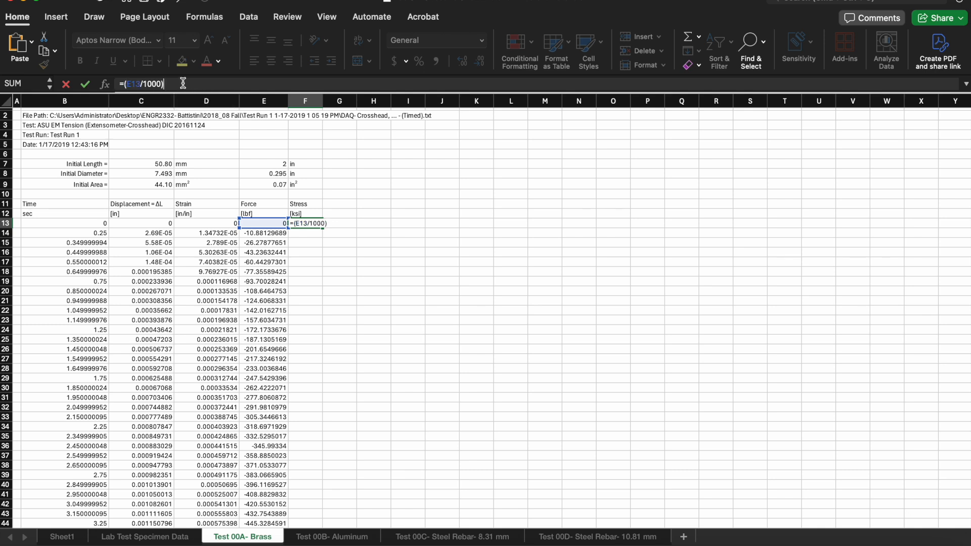
click(263, 185)
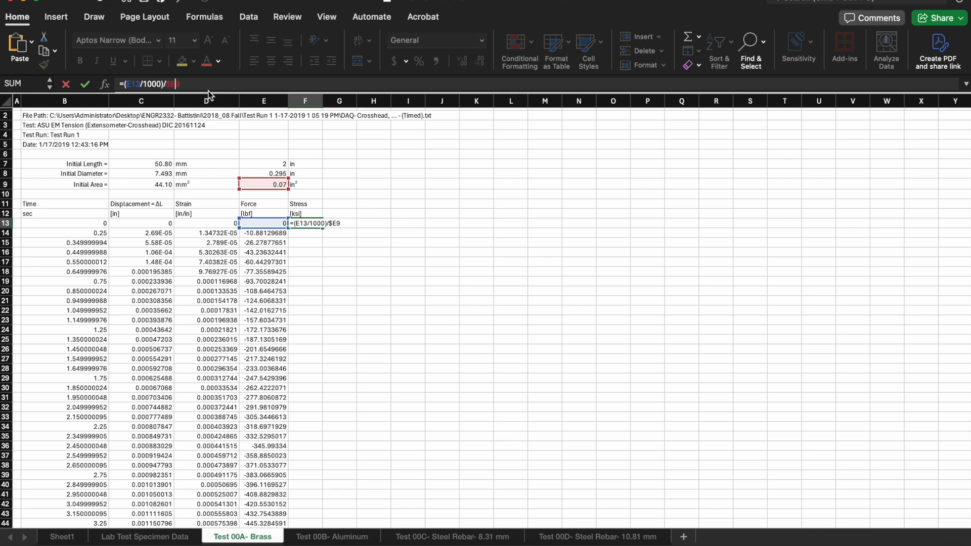
key(Enter)
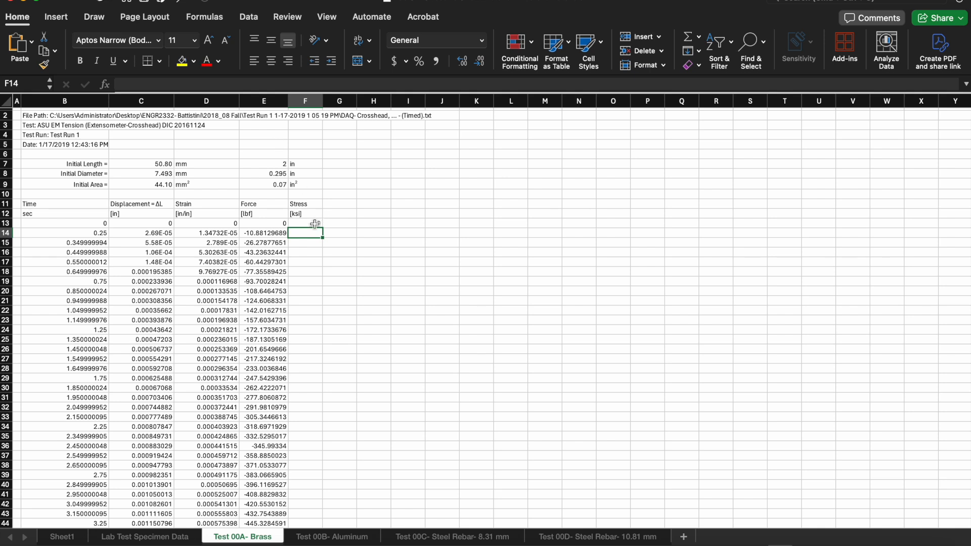
- Copy the stress formula down the column to row 2368
drag(314, 223, 314, 427)
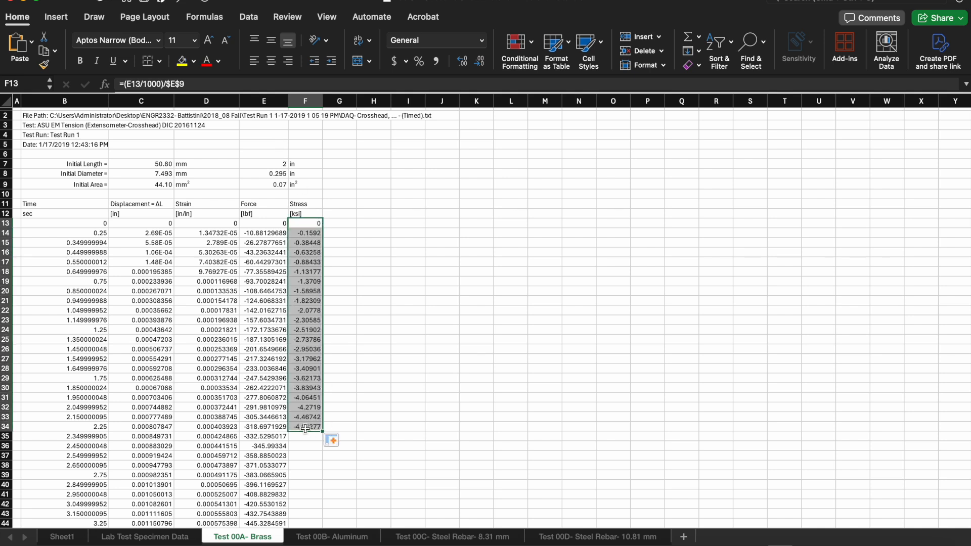
double_click(306, 428)
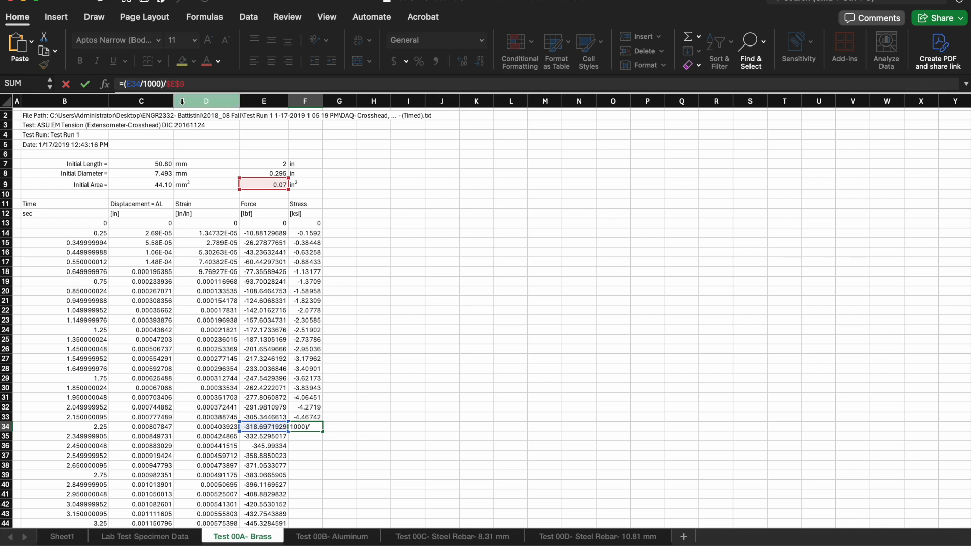
key(Enter)
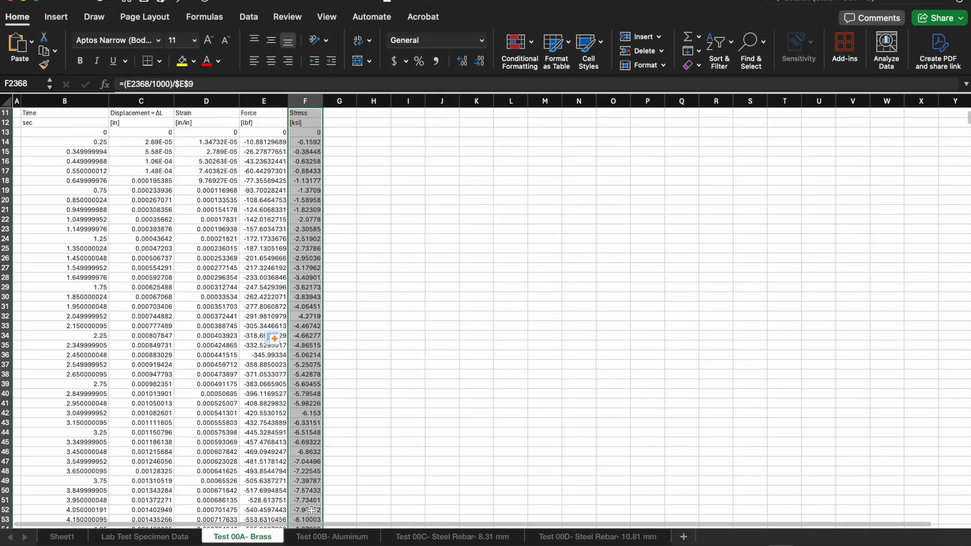
click(64, 113)
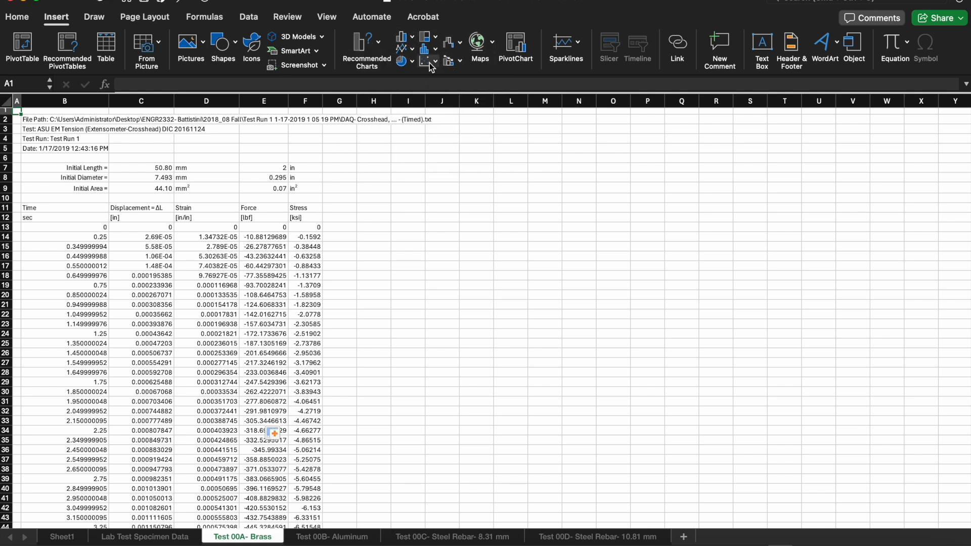
- Insert a Scatter with Straight Lines and Markers chart from the Insert tab
click(424, 60)
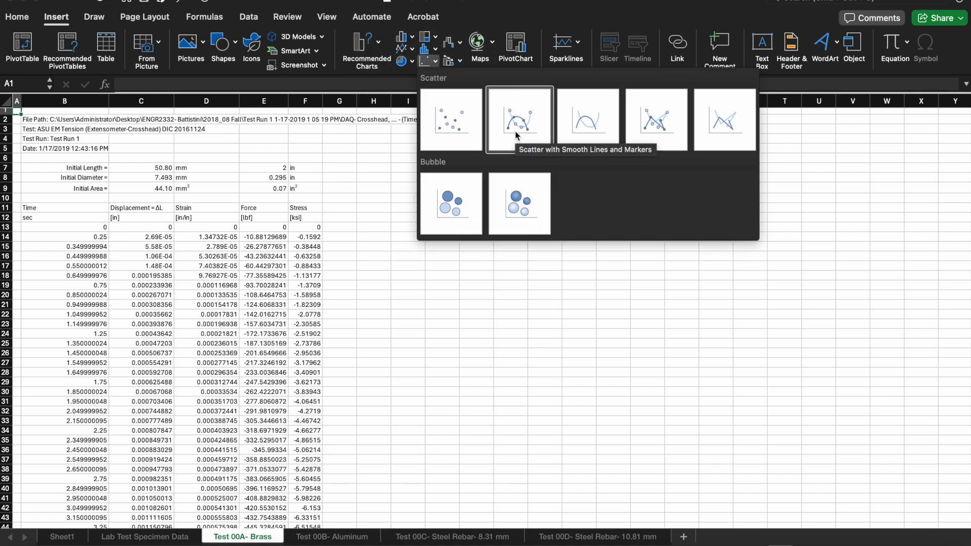
mouse_move(656, 123)
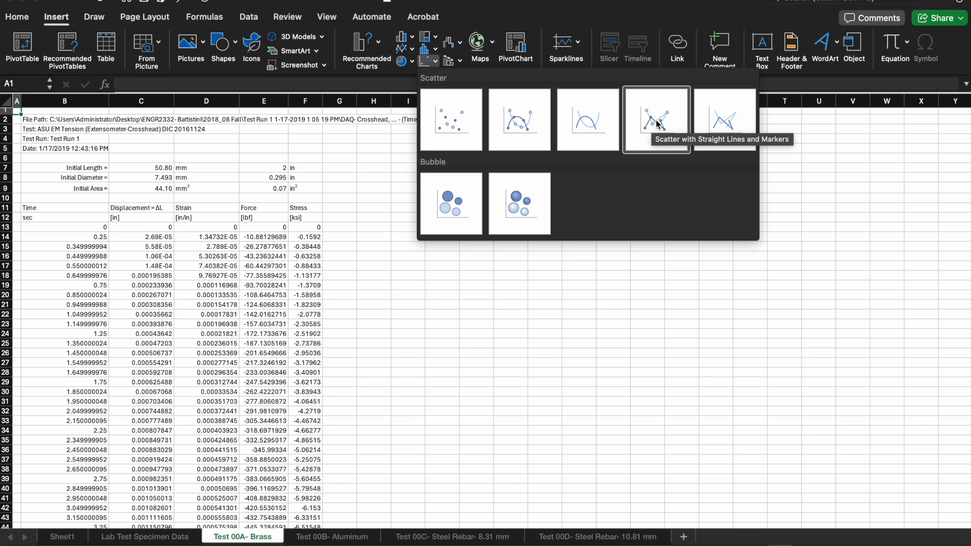
click(656, 120)
text(Stress vs Strain (Brass Sample))
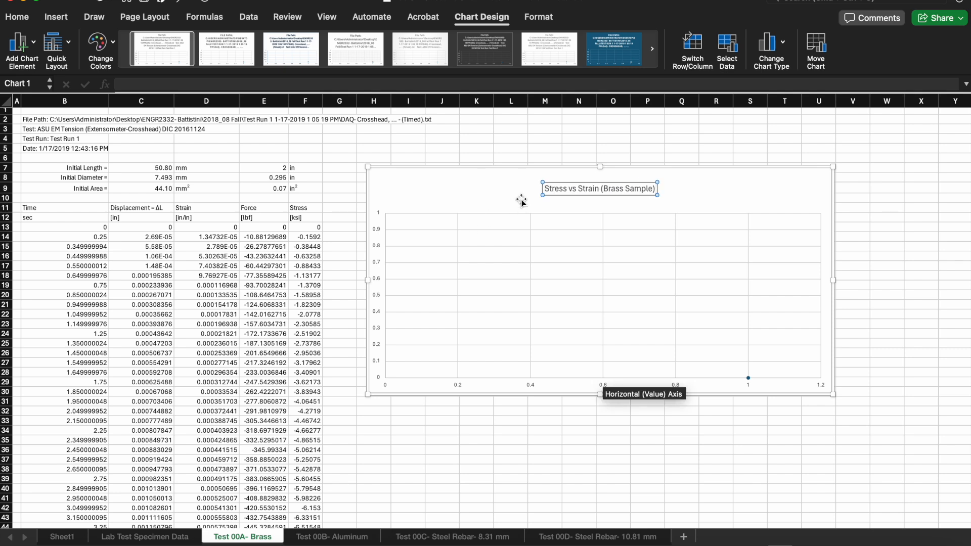
- Set the chart series X values to strain column D and Y values to stress column F
right_click(379, 231)
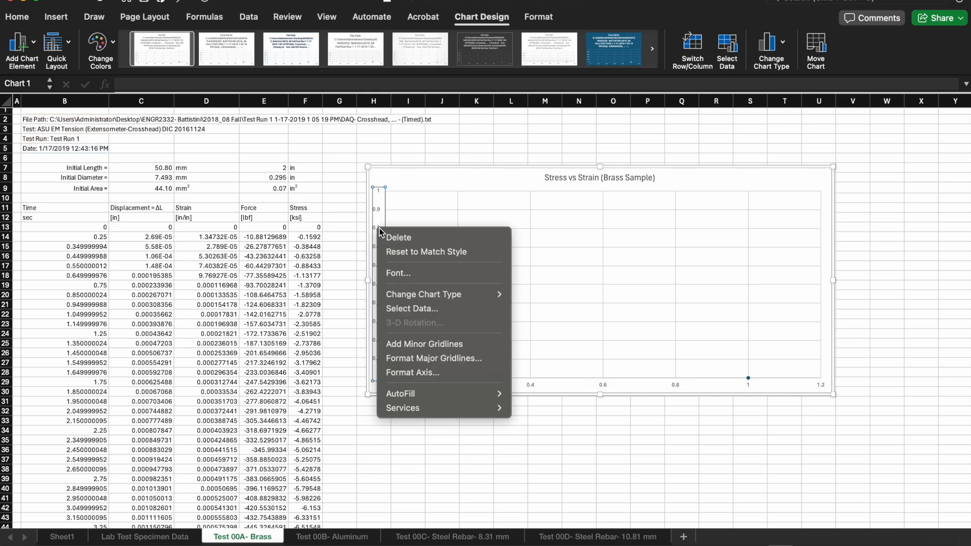
click(412, 309)
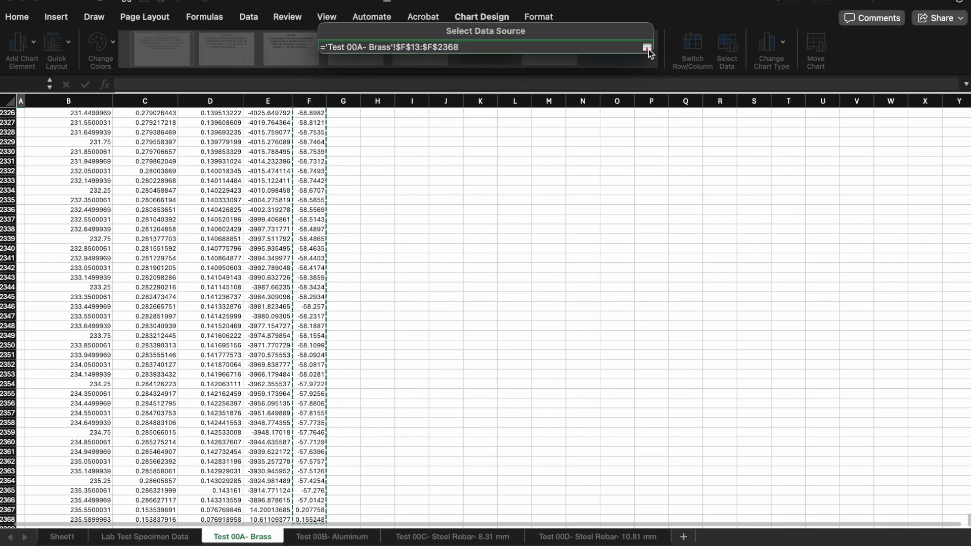
click(644, 47)
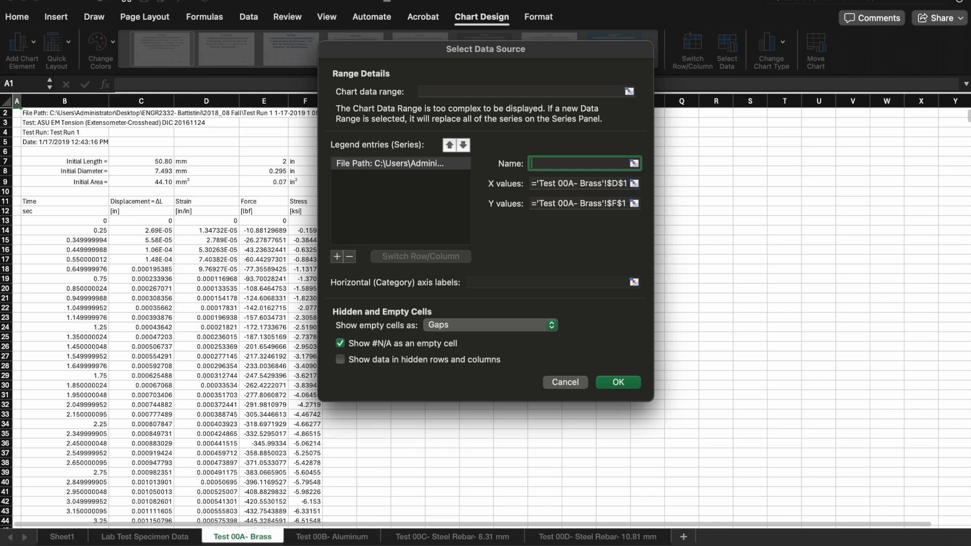
click(618, 383)
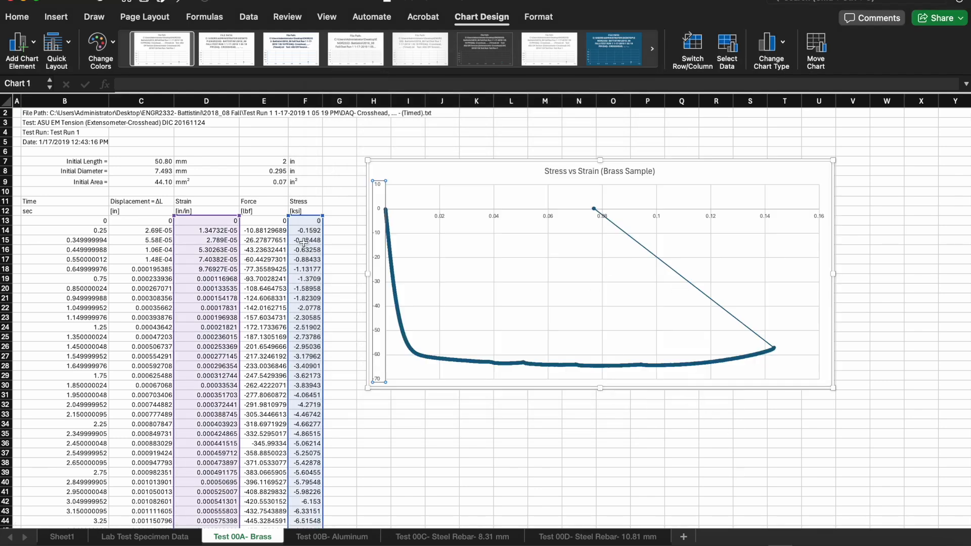
- Add a force-tension column with =E13*-1 filled to row 2368, making stresses positive
click(305, 240)
text([lbf)
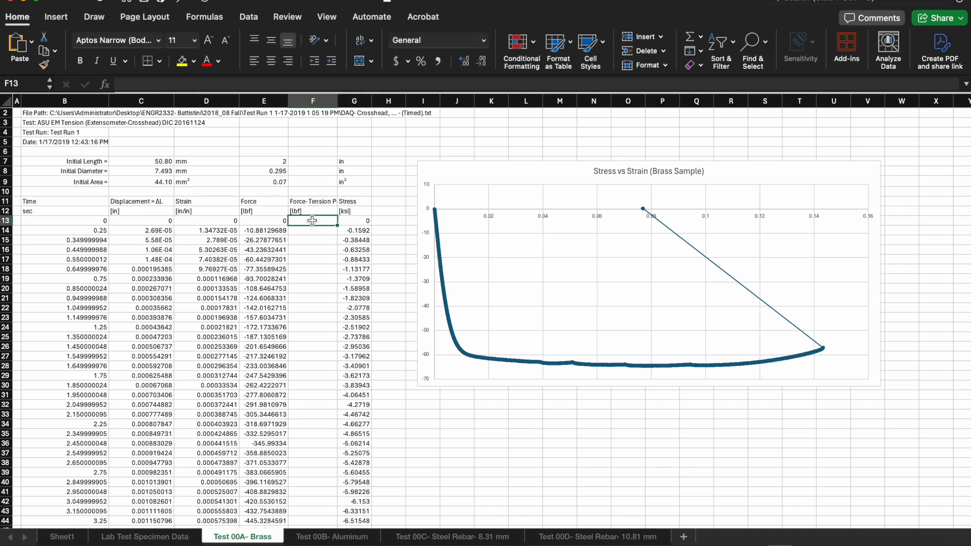
text(=E13*-1)
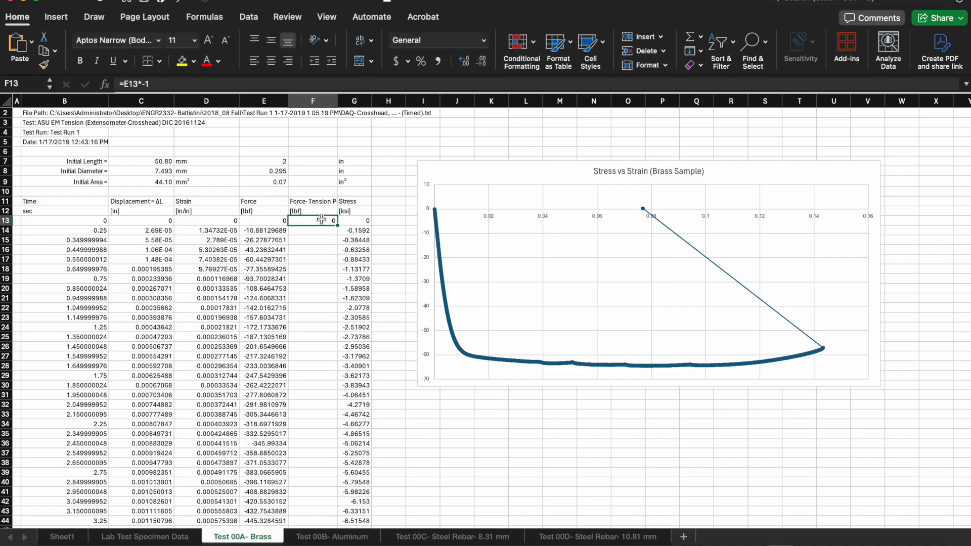
scroll(down, 3)
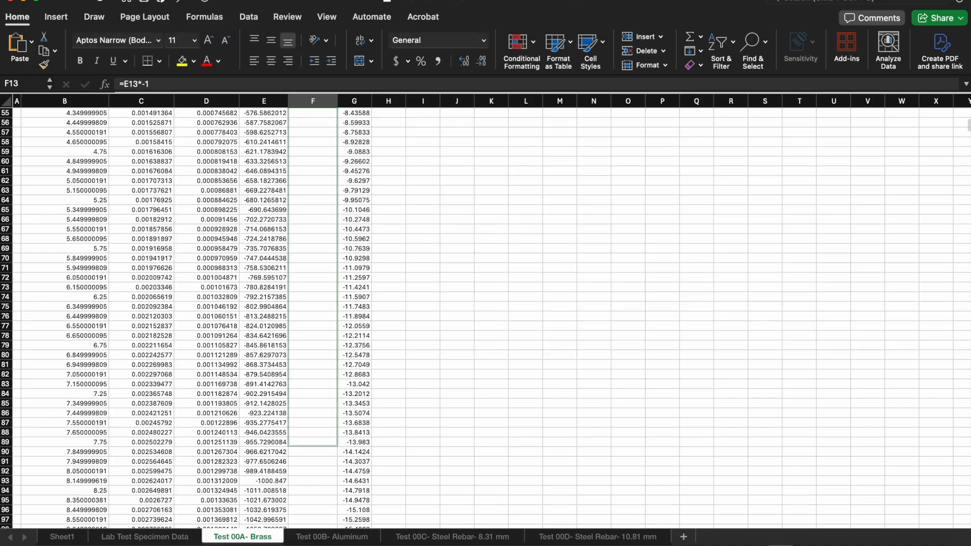
scroll(down, 3)
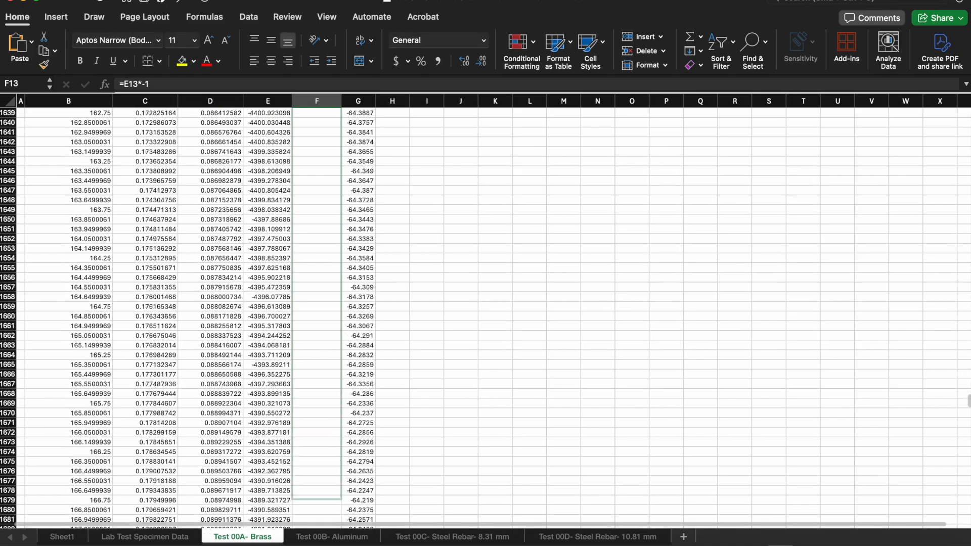
scroll(down, 3)
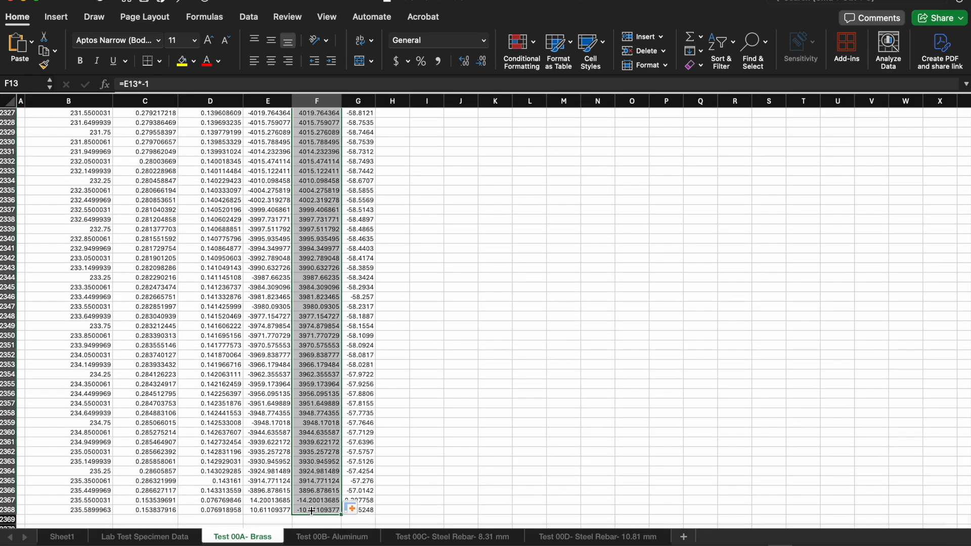
double_click(358, 517)
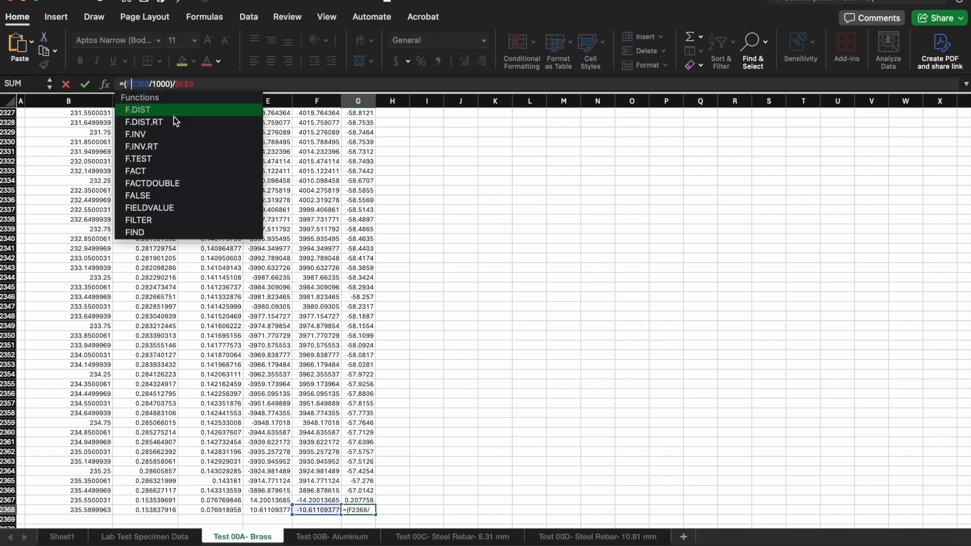
key(Enter)
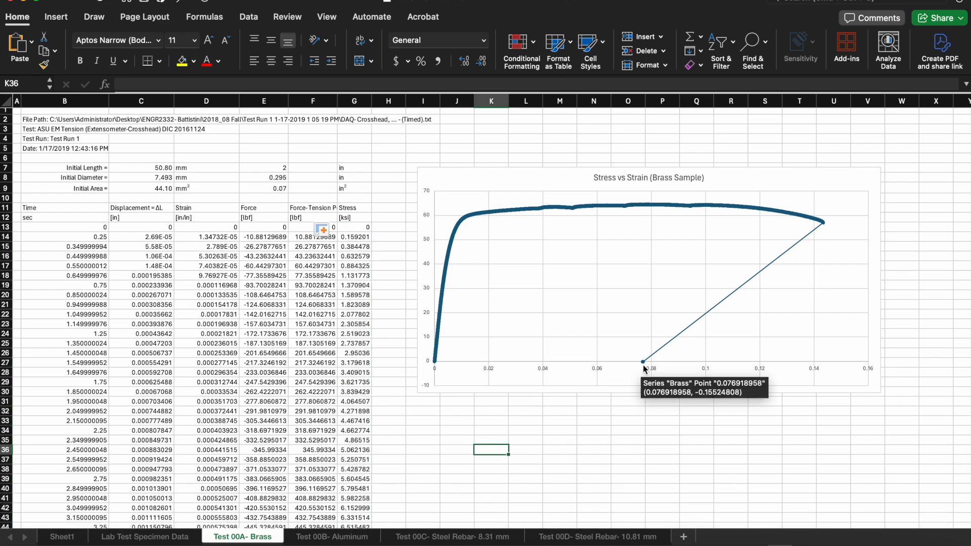
- Scroll down the sheet to the final data rows causing the stray chart line
scroll(down, 3)
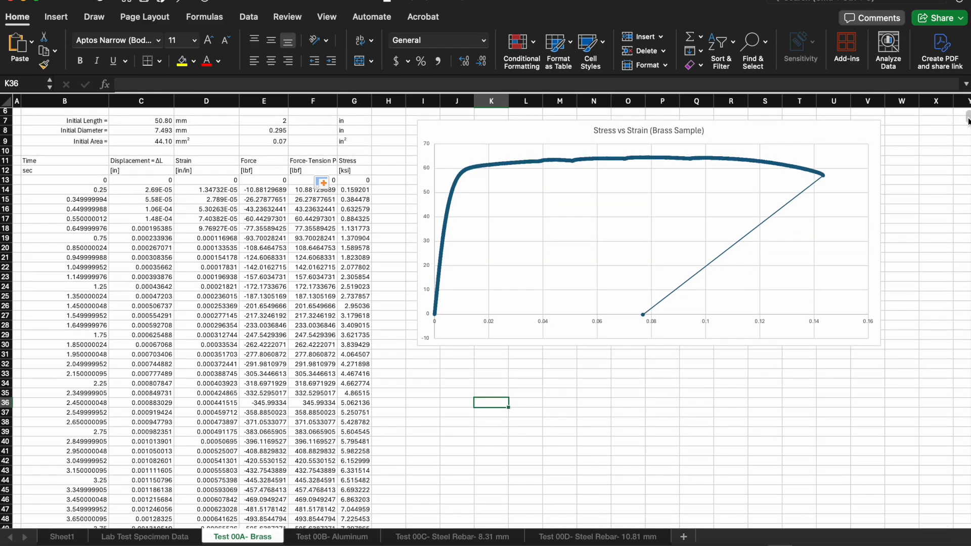
scroll(down, 3)
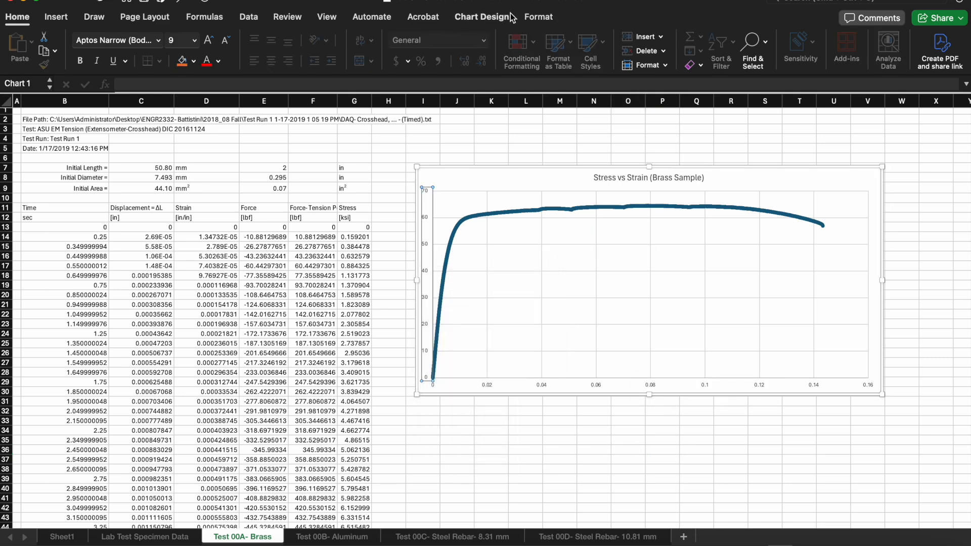
- Apply Quick Layout 1 to add axis titles and a Brass legend
click(481, 16)
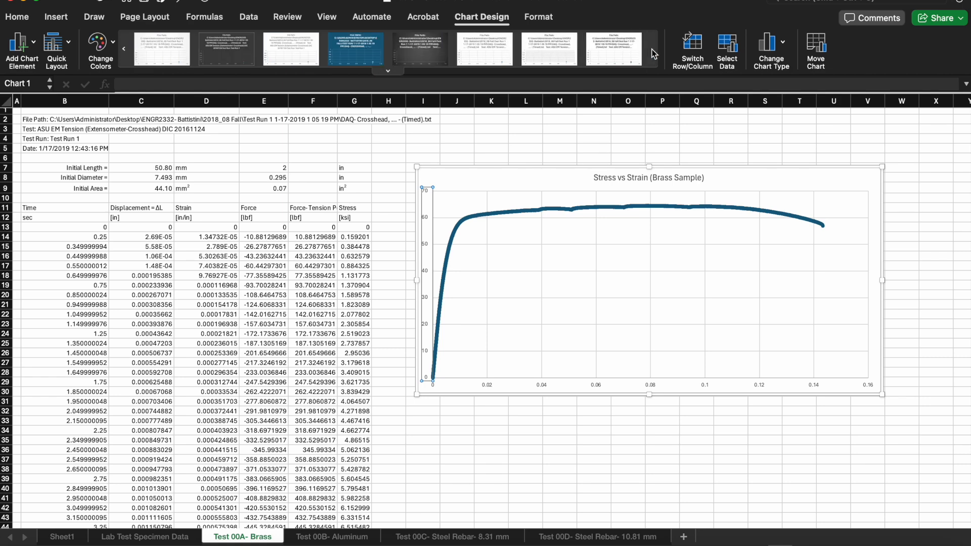
click(50, 44)
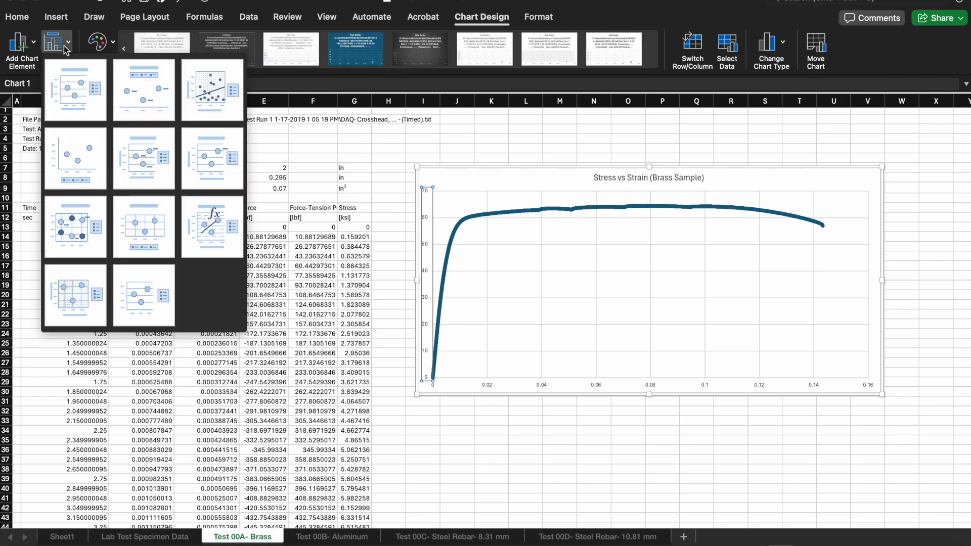
mouse_move(82, 95)
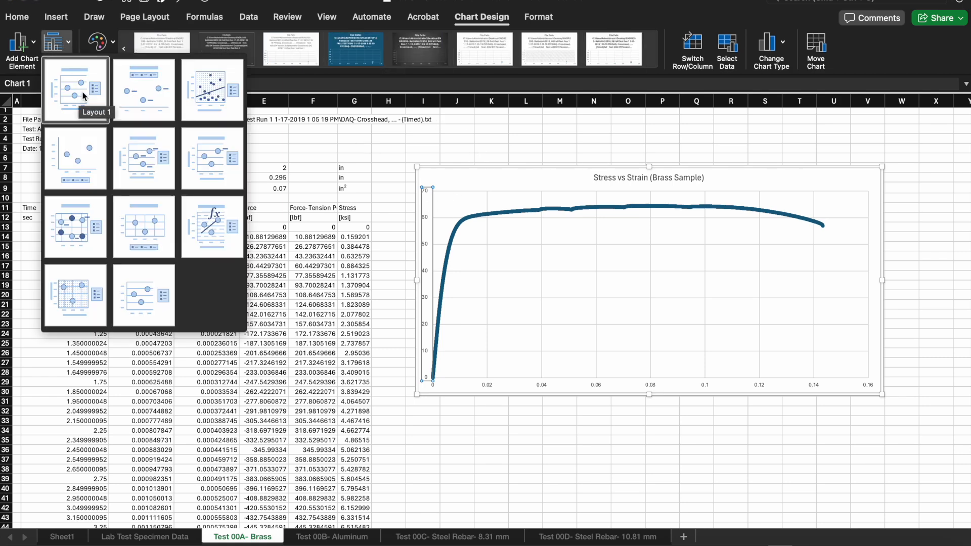
click(75, 88)
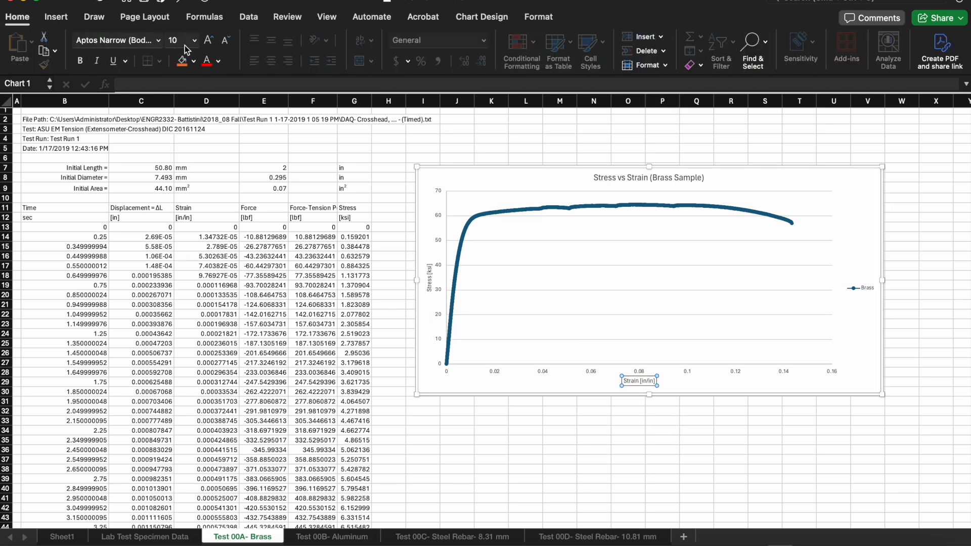
- Set the chart's axis text to font size 12
click(195, 41)
text(16)
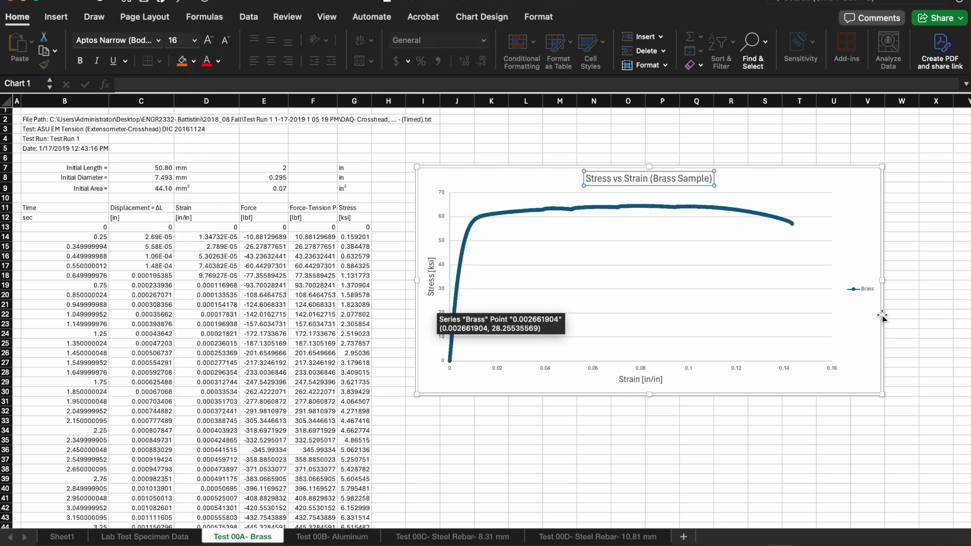
click(193, 41)
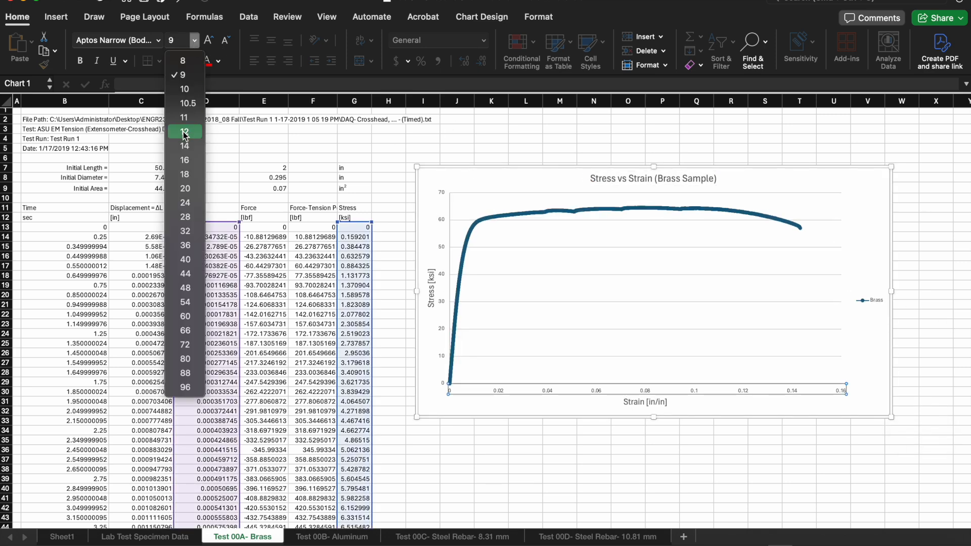
click(185, 132)
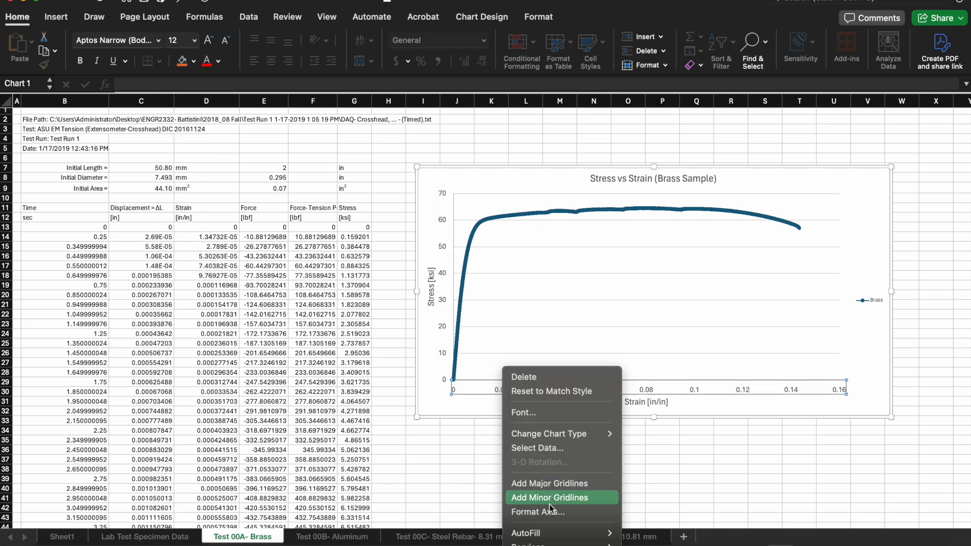
- Format the axis with cross tick marks and a dark axis line color
click(538, 512)
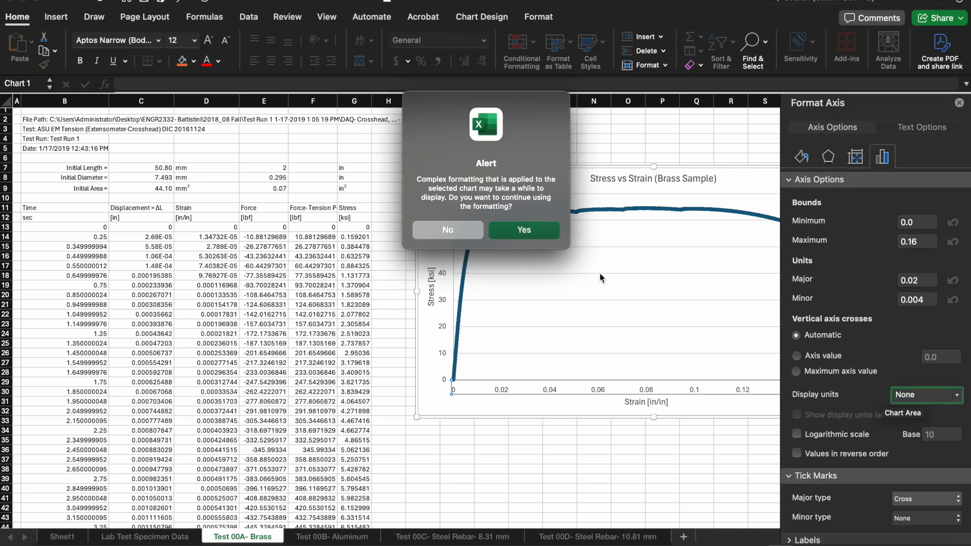
click(525, 230)
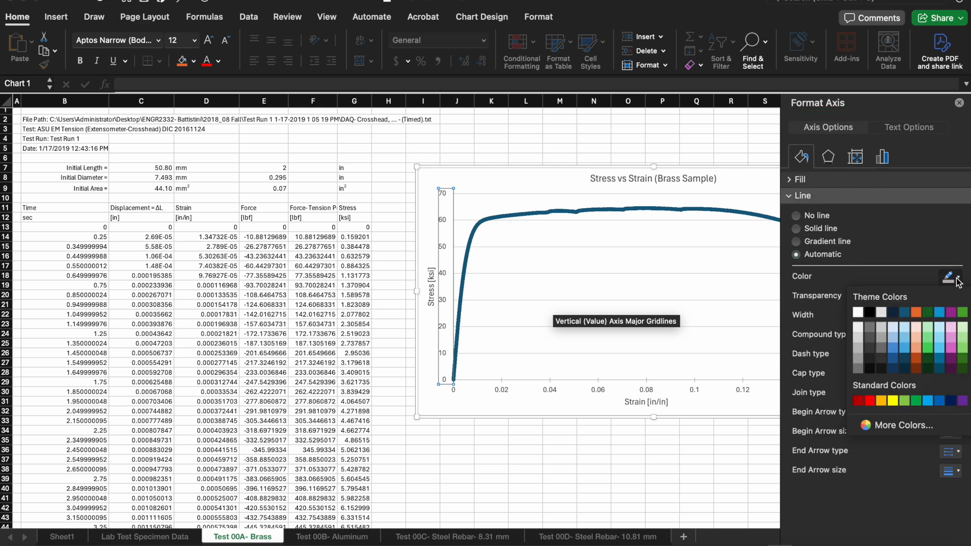
click(796, 228)
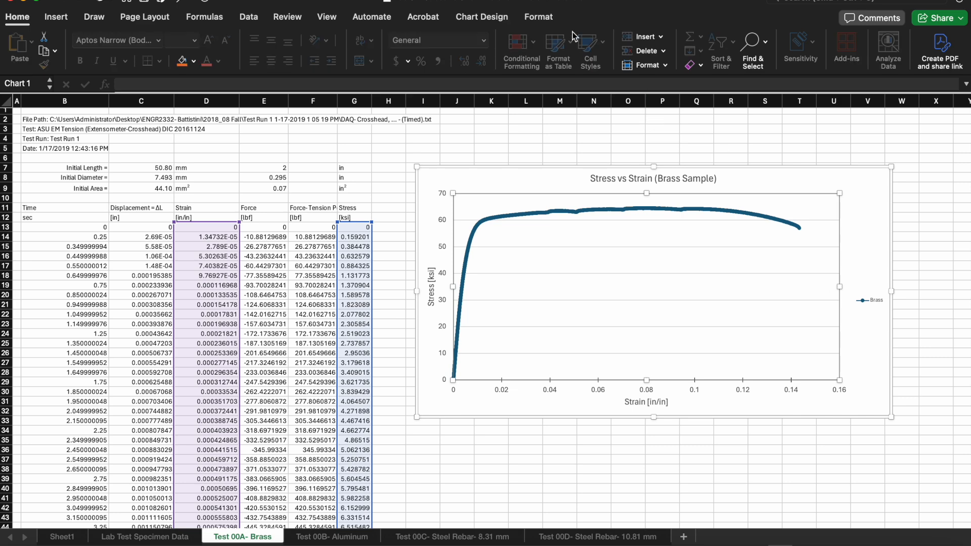
click(402, 40)
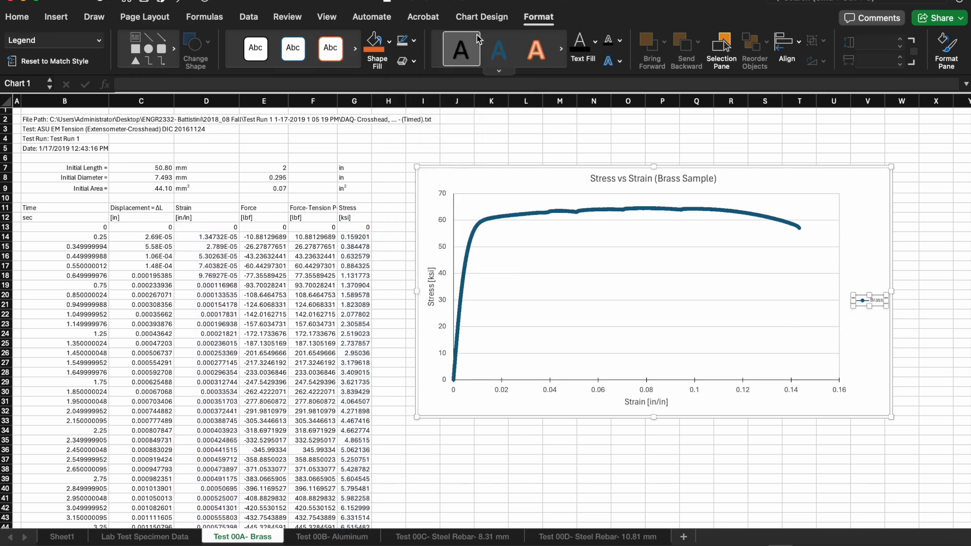
click(18, 17)
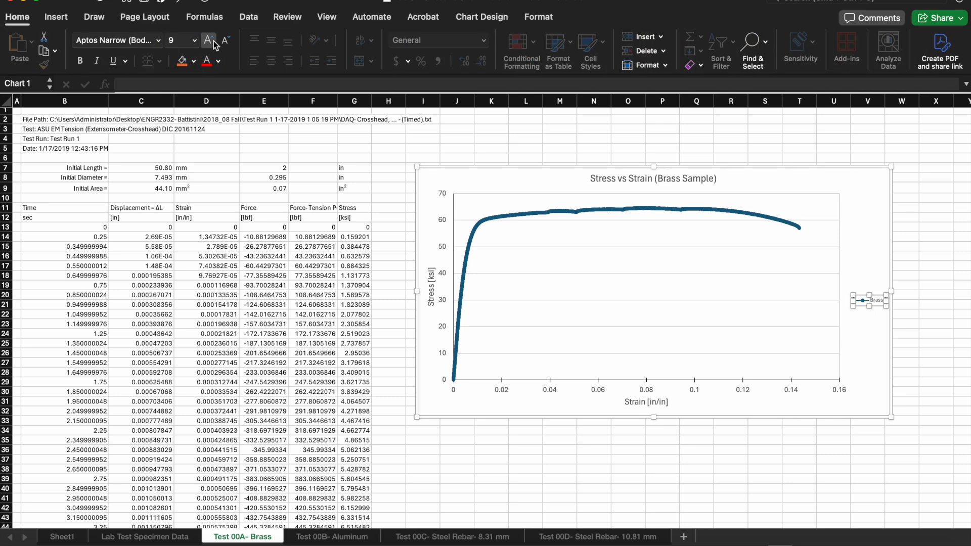